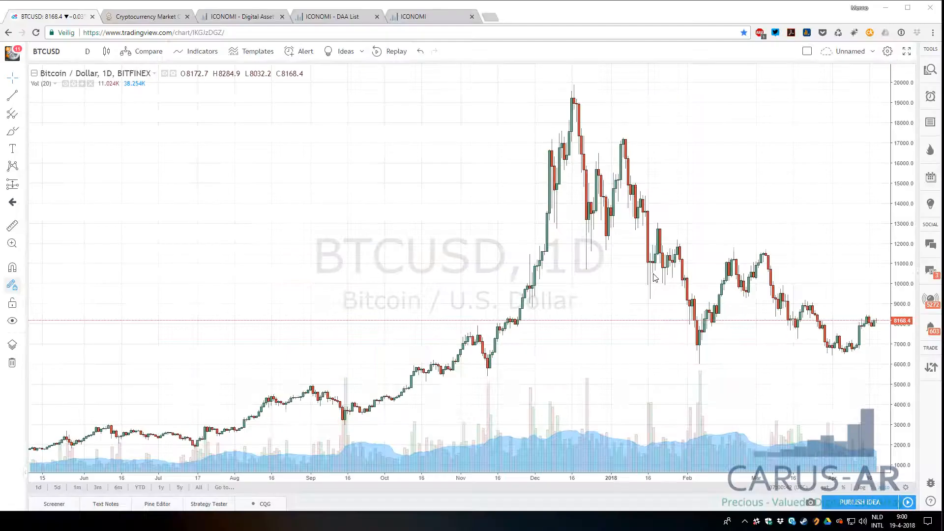
mouse_move(602, 263)
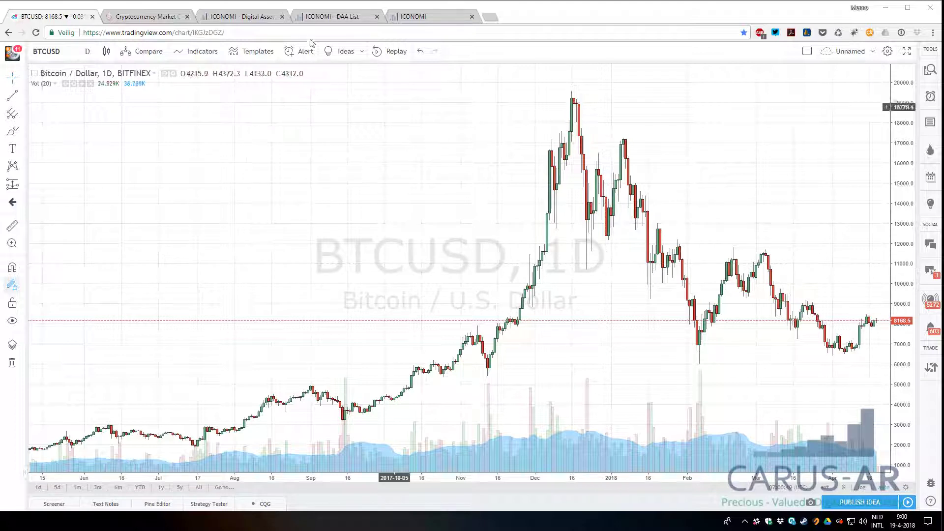
mouse_move(391, 303)
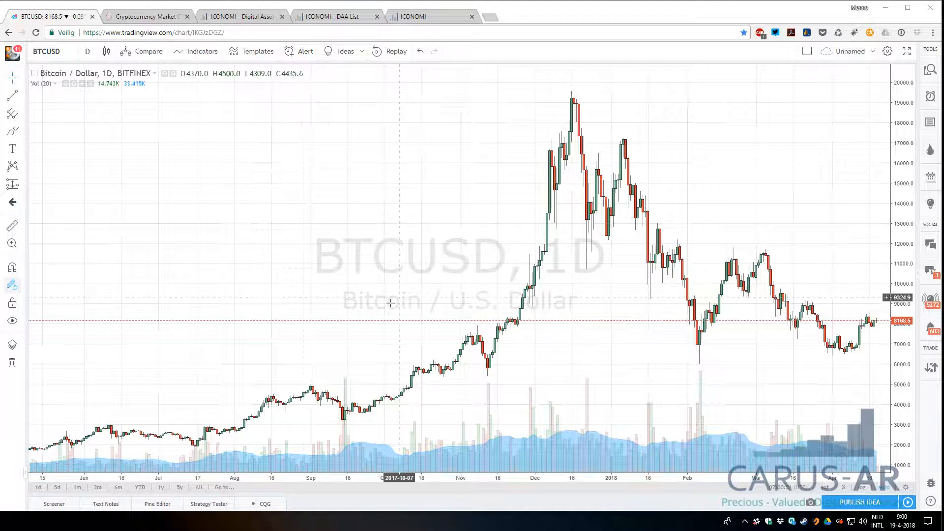
mouse_move(345, 233)
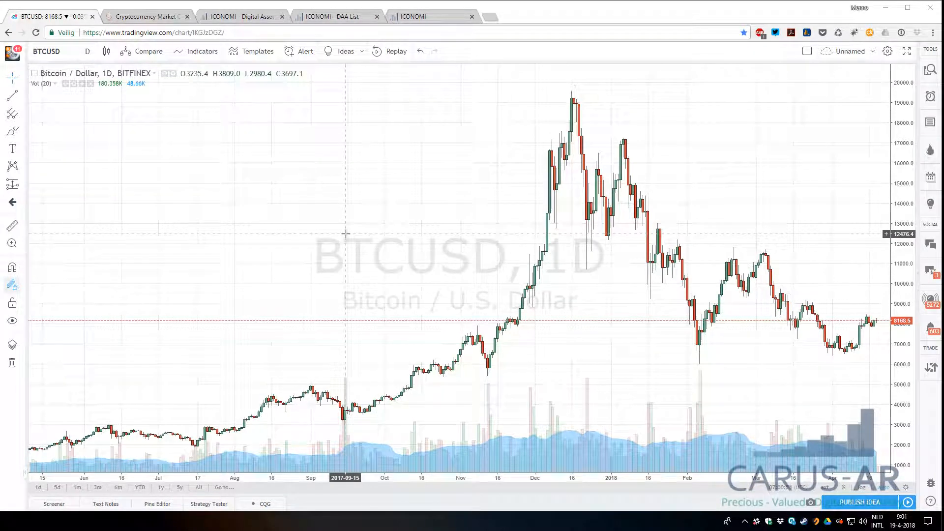
mouse_move(368, 203)
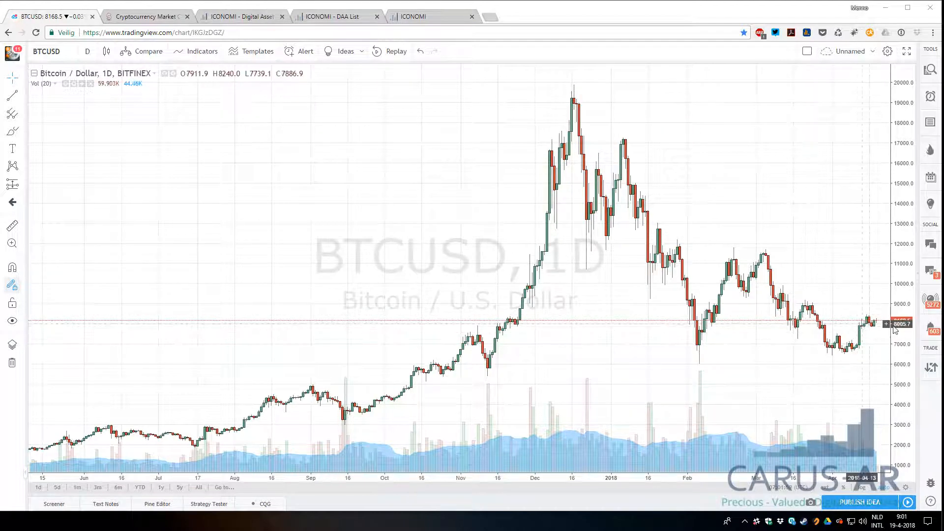
- Switch the Bitcoin/US Dollar chart interval from daily to 4 hours
click(86, 51)
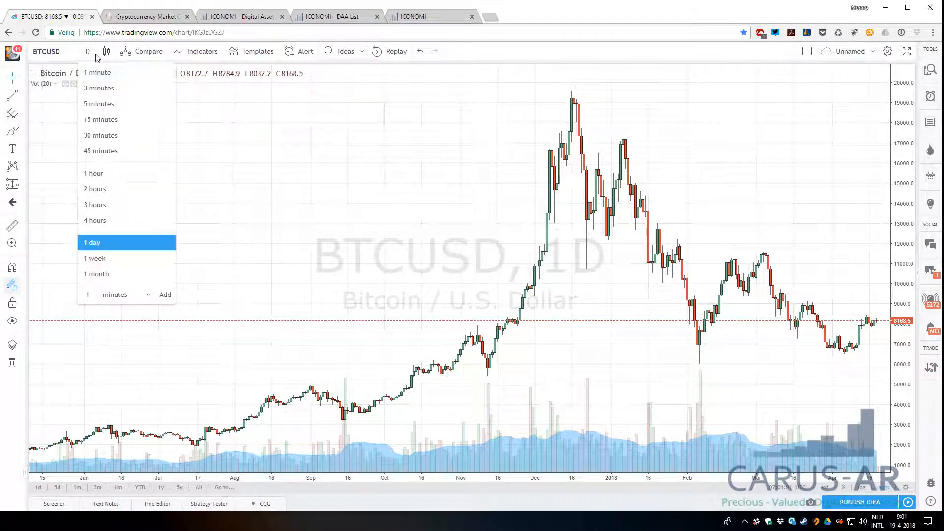
click(94, 220)
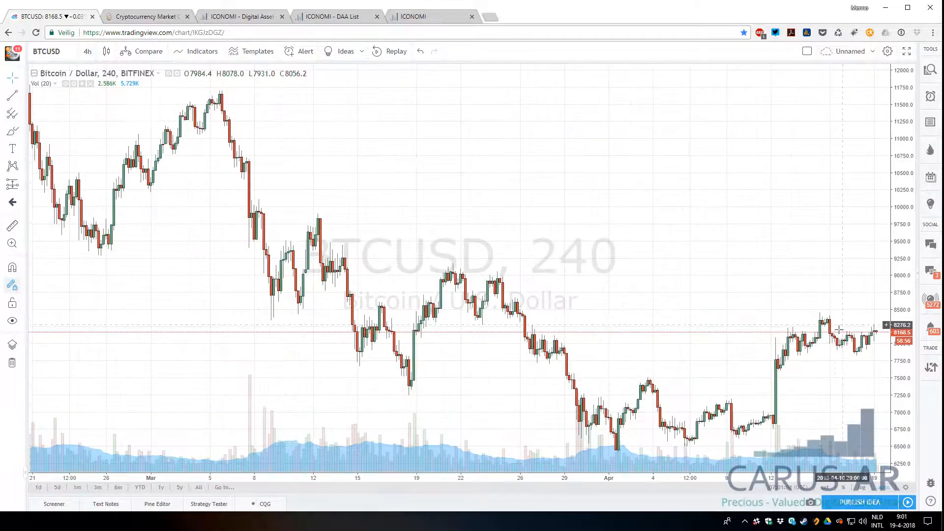
mouse_move(740, 346)
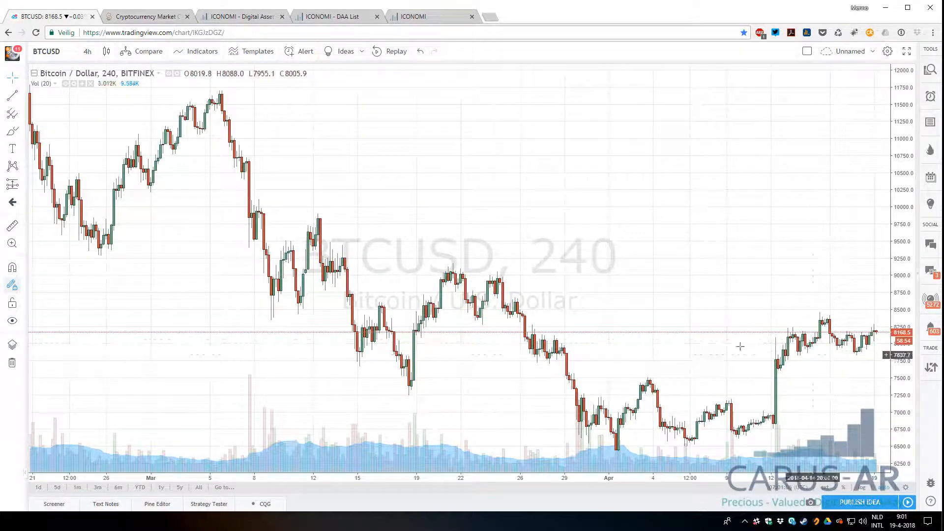
mouse_move(729, 392)
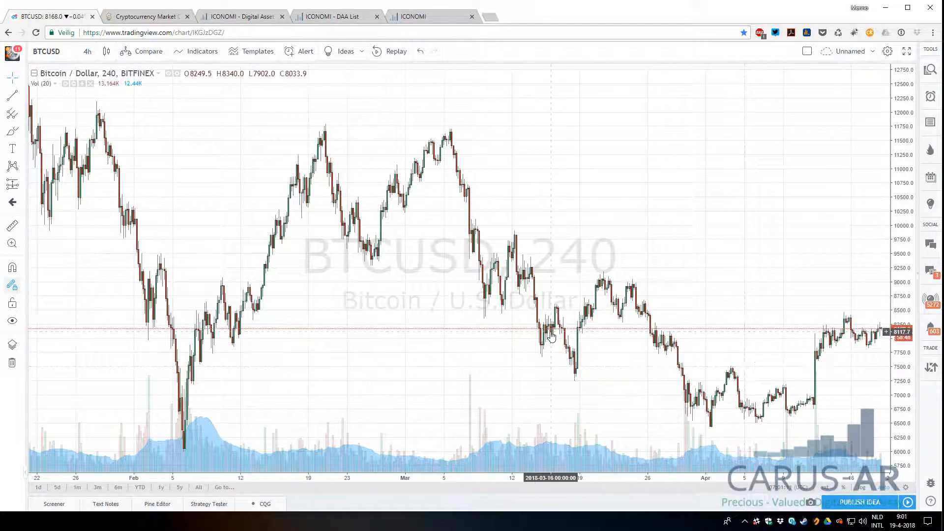
mouse_move(271, 229)
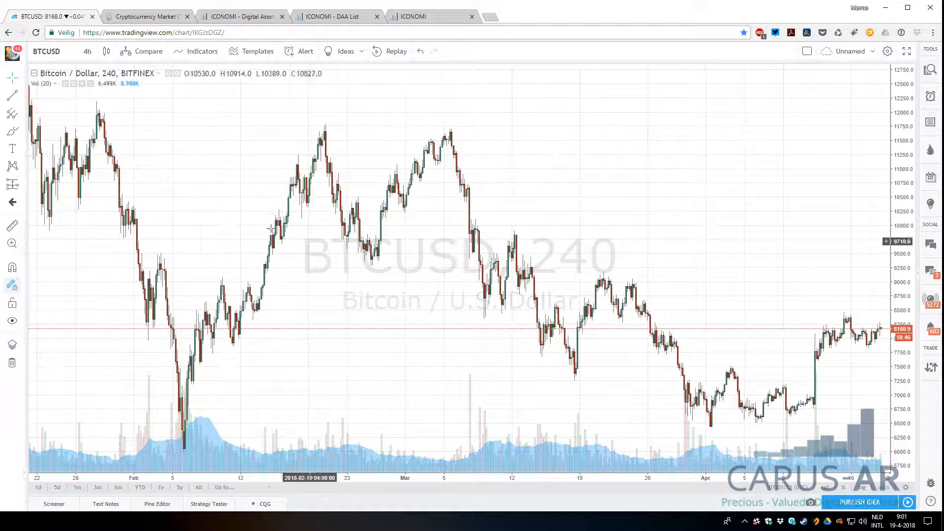
mouse_move(321, 214)
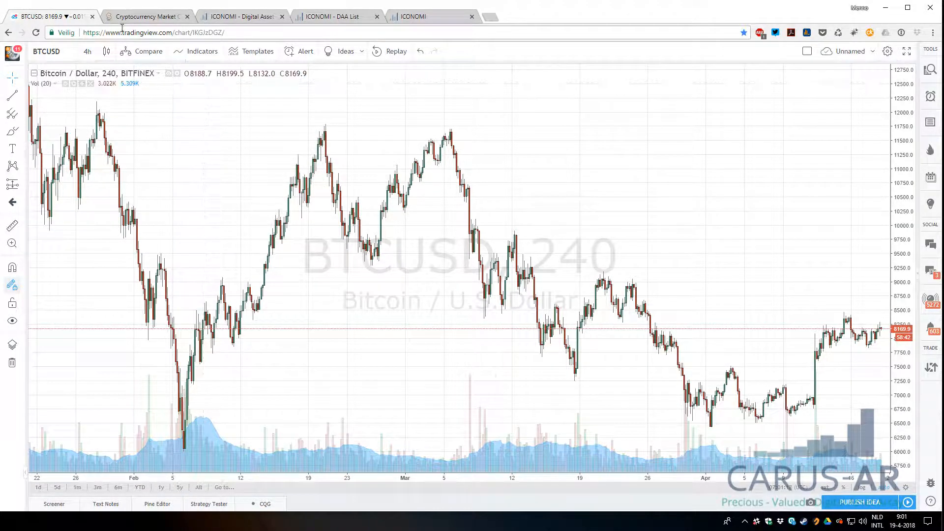
mouse_move(147, 16)
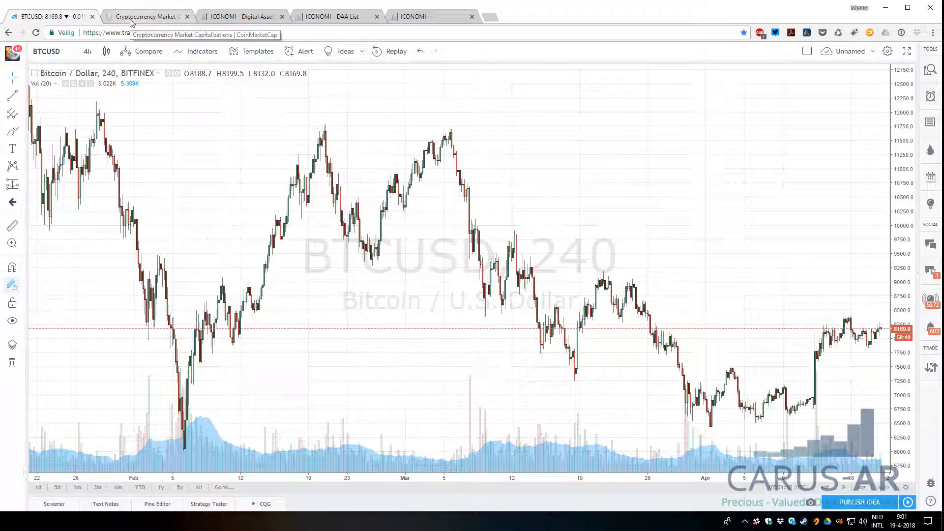
- Switch to the CoinMarketCap tab and scroll through the Top 100 cryptocurrencies table
click(147, 17)
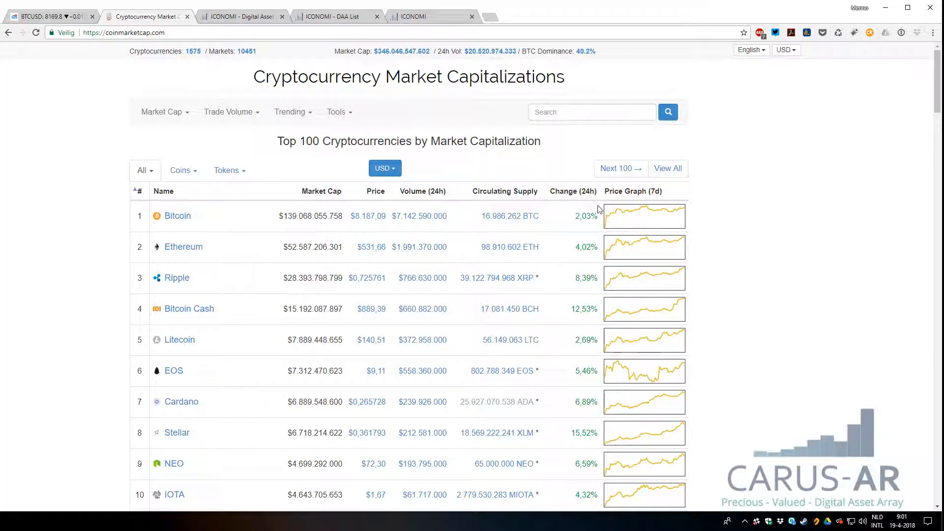
scroll(down, 3)
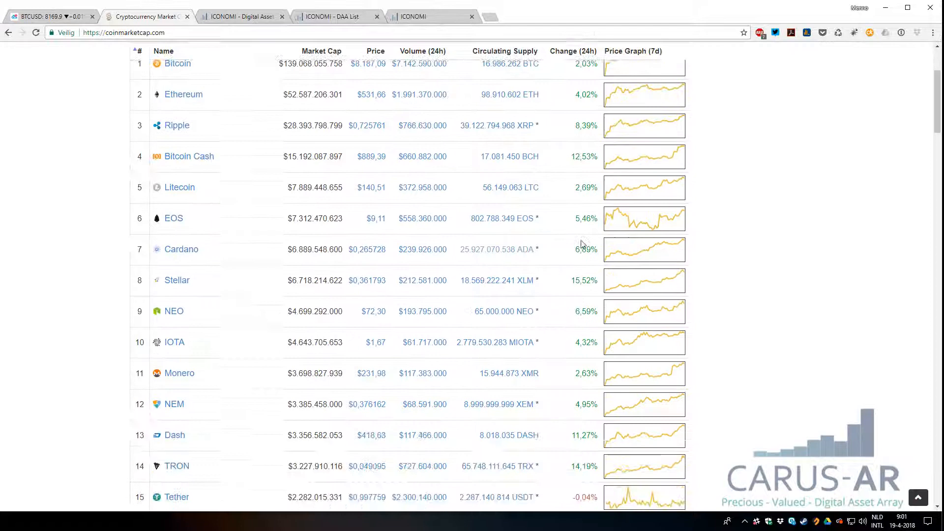
scroll(down, 3)
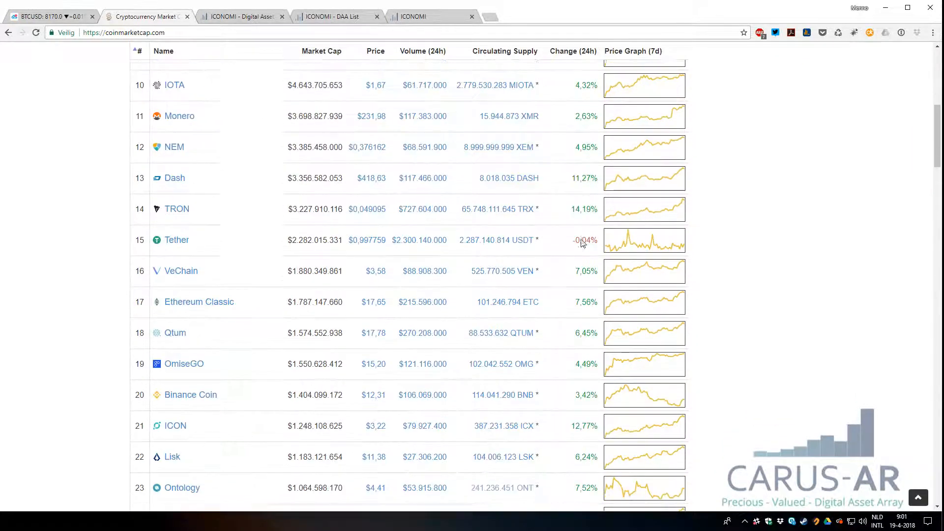
scroll(down, 3)
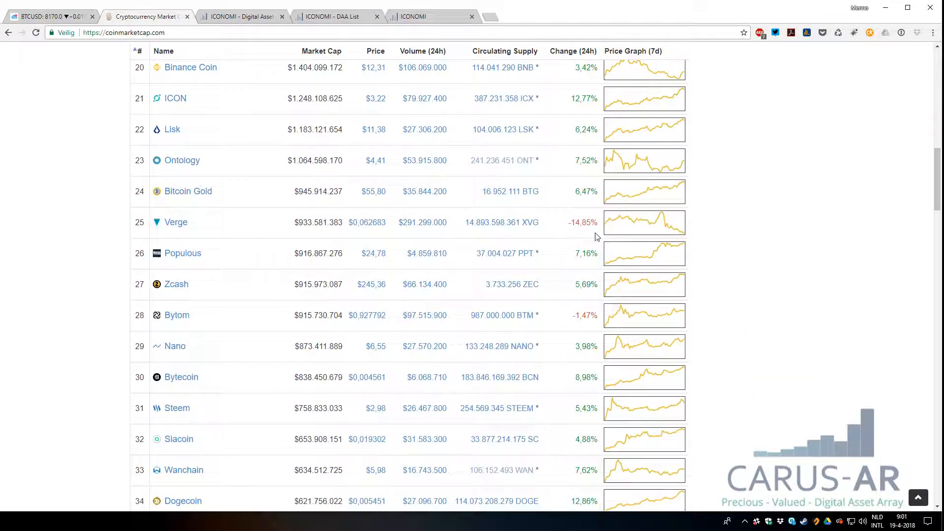
mouse_move(482, 241)
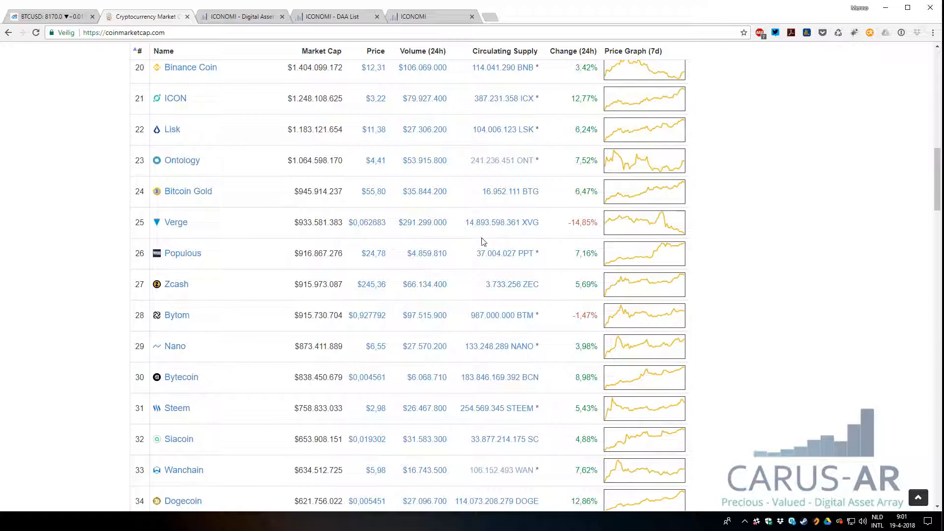
mouse_move(770, 249)
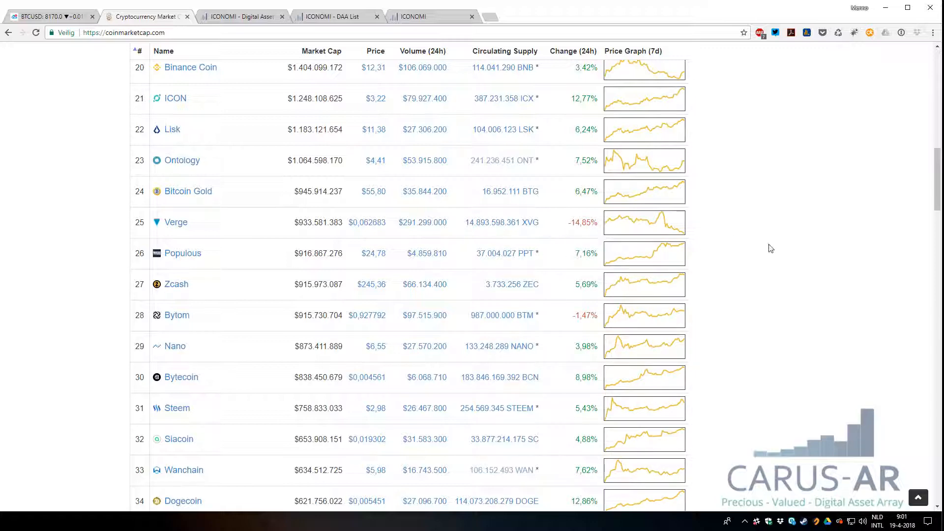
scroll(down, 3)
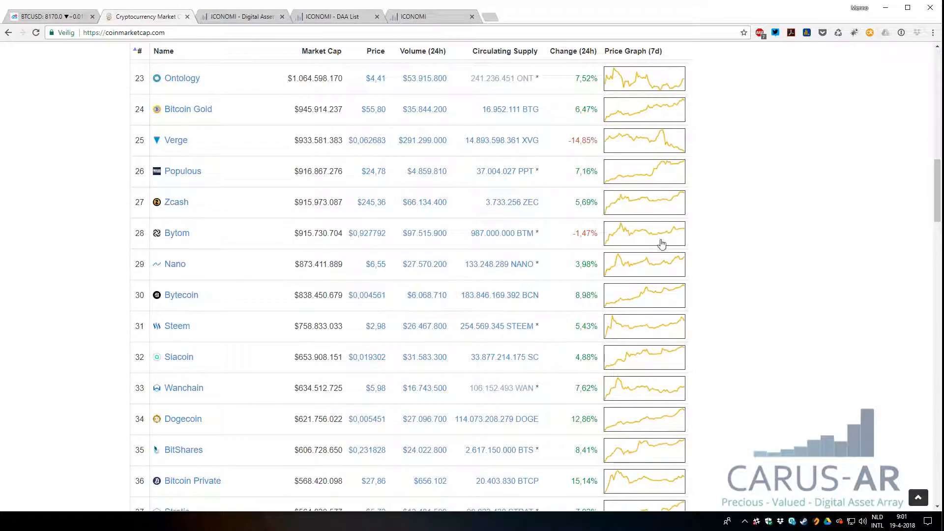
scroll(down, 3)
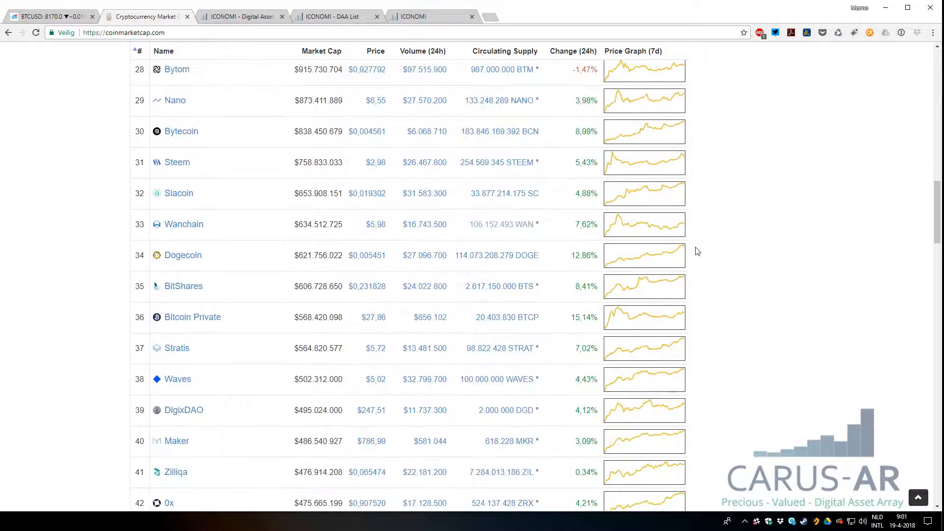
scroll(down, 3)
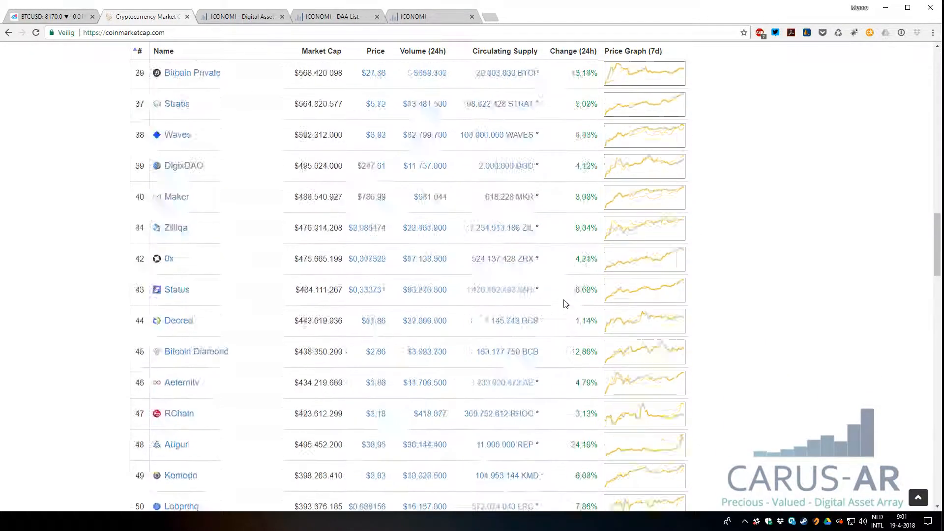
scroll(up, 3)
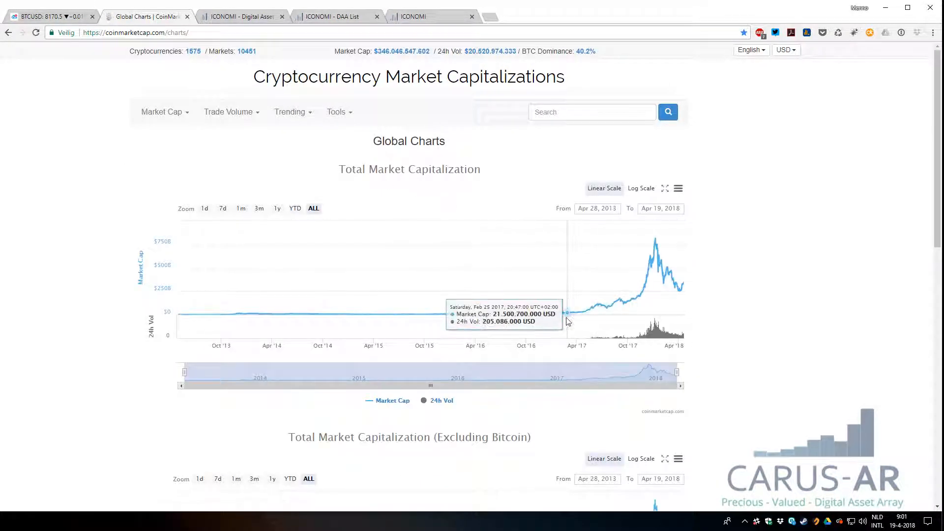
mouse_move(656, 234)
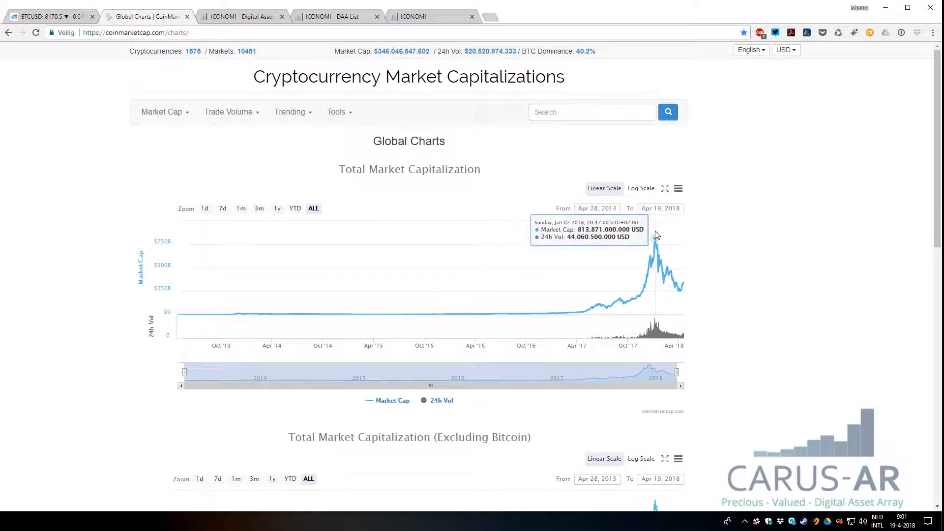
mouse_move(682, 286)
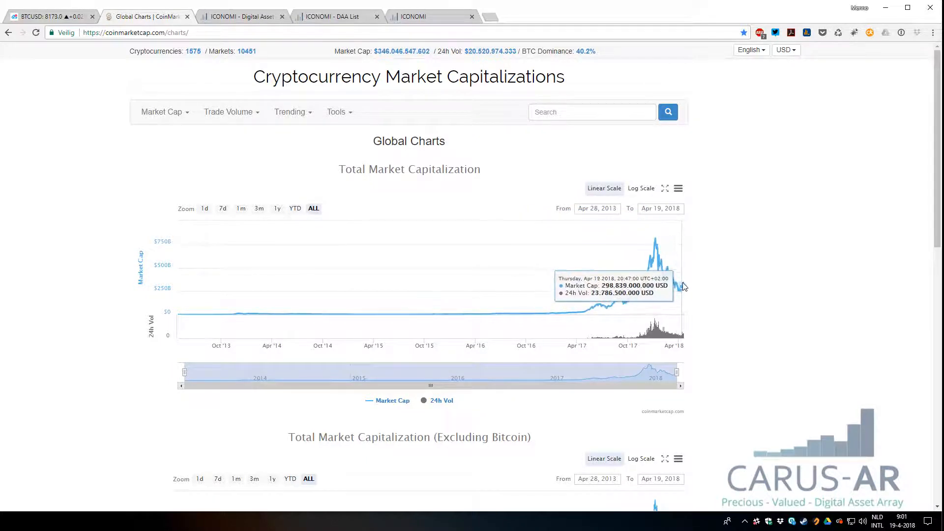
mouse_move(688, 345)
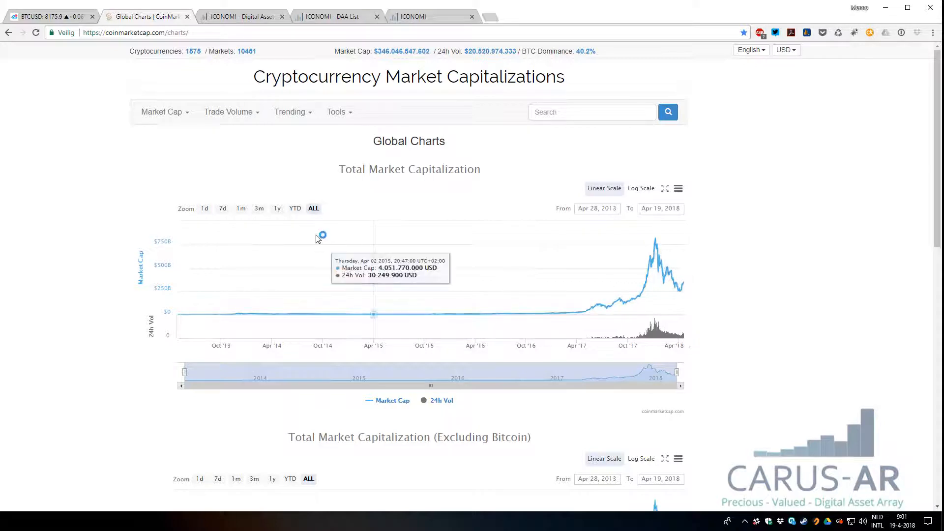
- Apply the '1y' zoom to the Total Market Capitalization chart
click(277, 208)
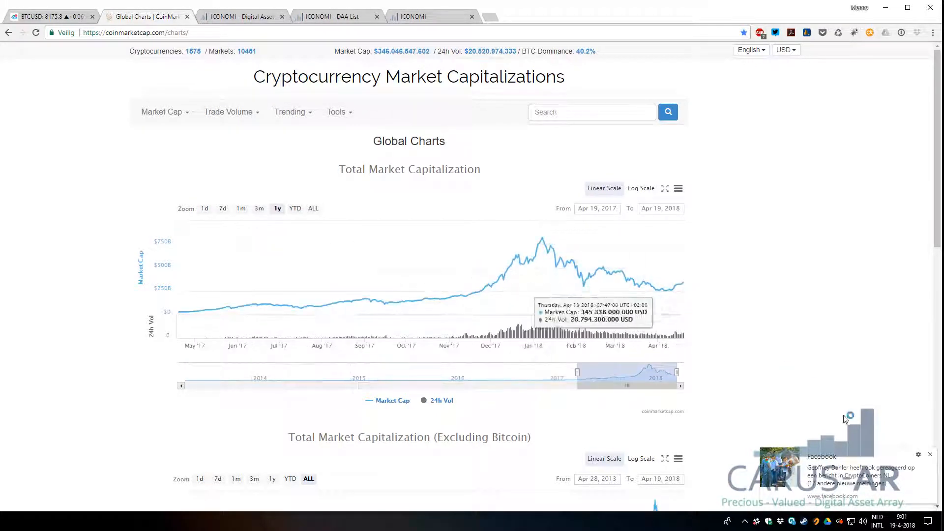
mouse_move(741, 350)
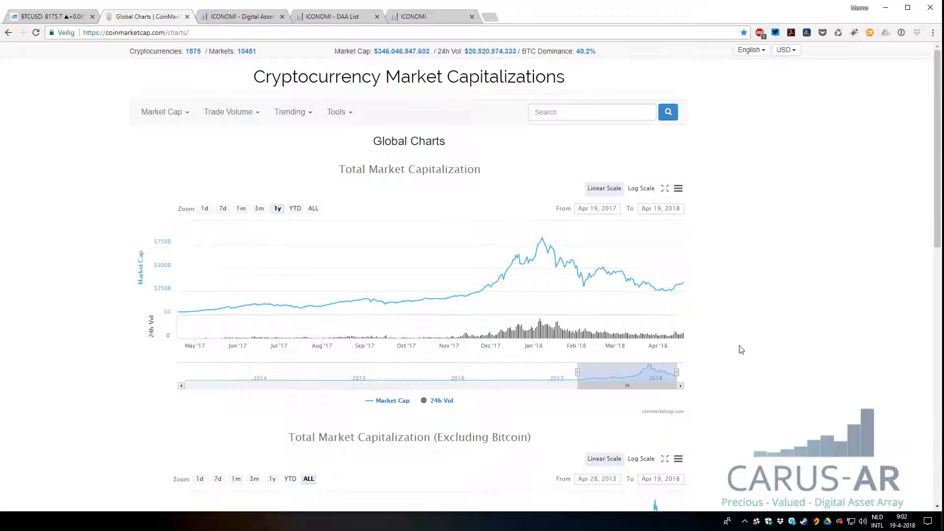
mouse_move(688, 284)
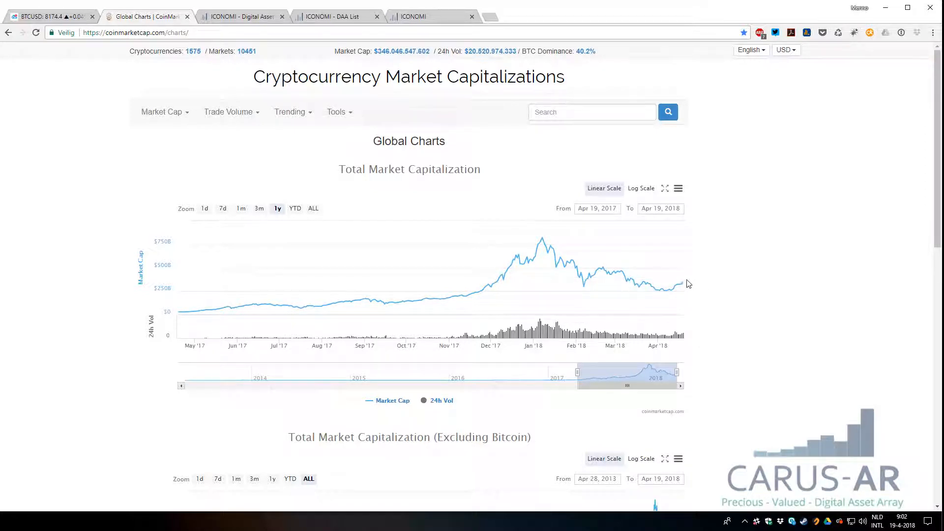
mouse_move(273, 27)
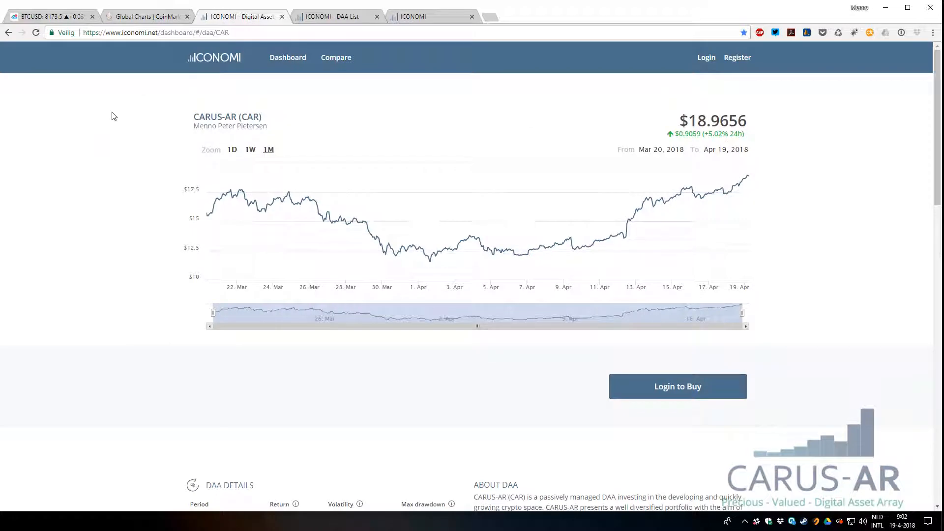
mouse_move(526, 189)
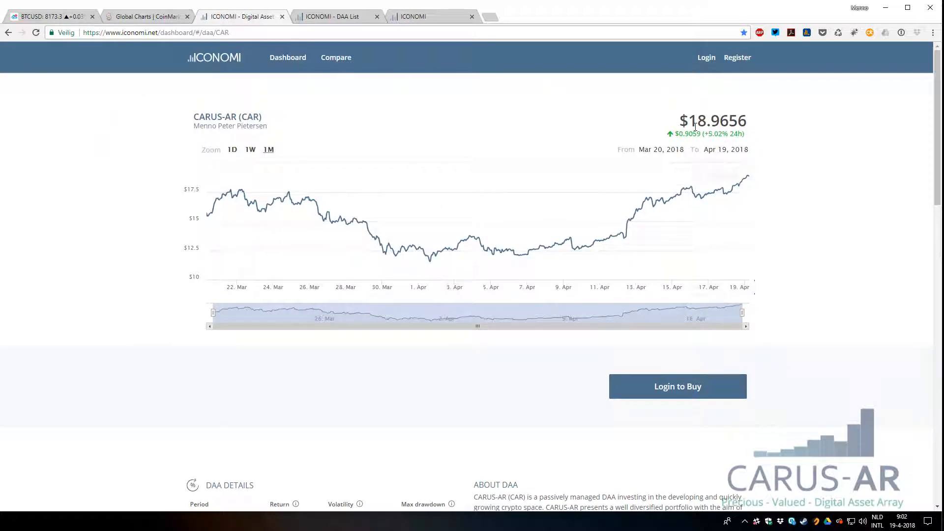
mouse_move(822, 172)
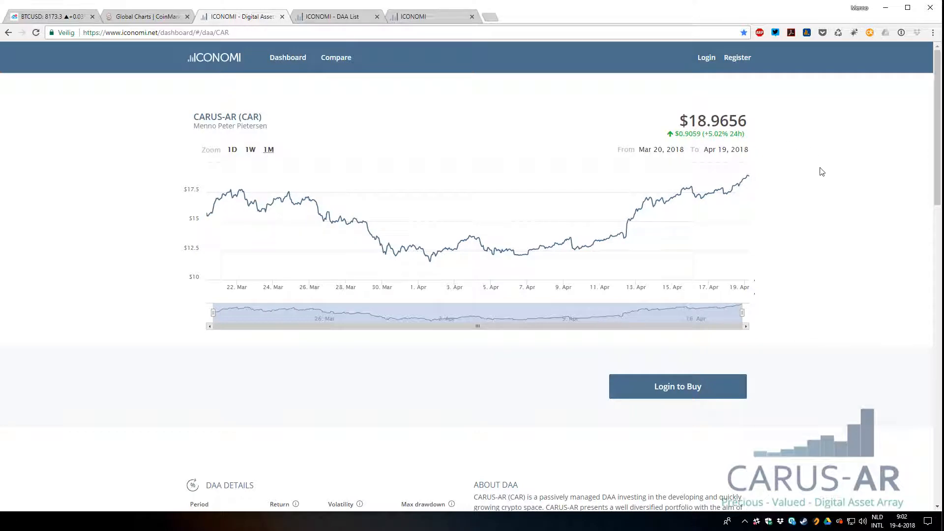
- Scroll through the CARUS-AR DAA details, then switch to the 'ICONOMI - DAA List' tab
scroll(down, 3)
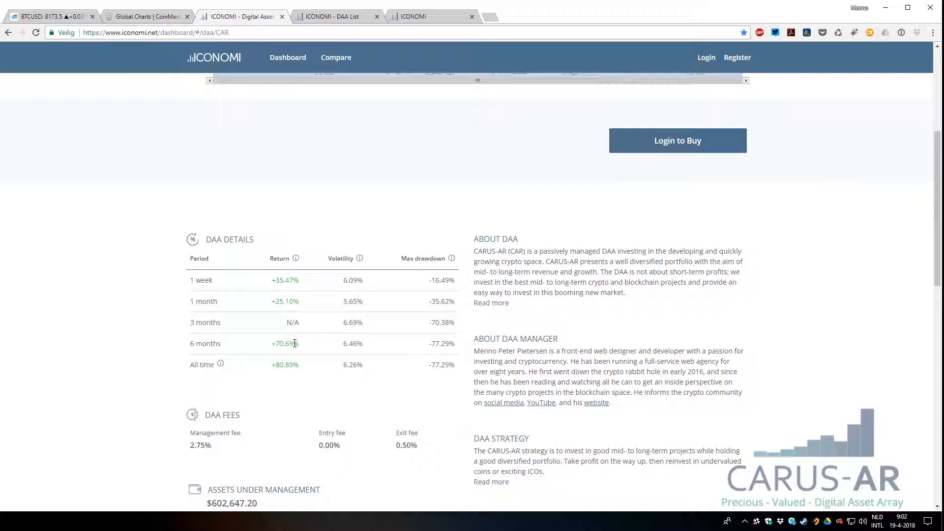
mouse_move(303, 325)
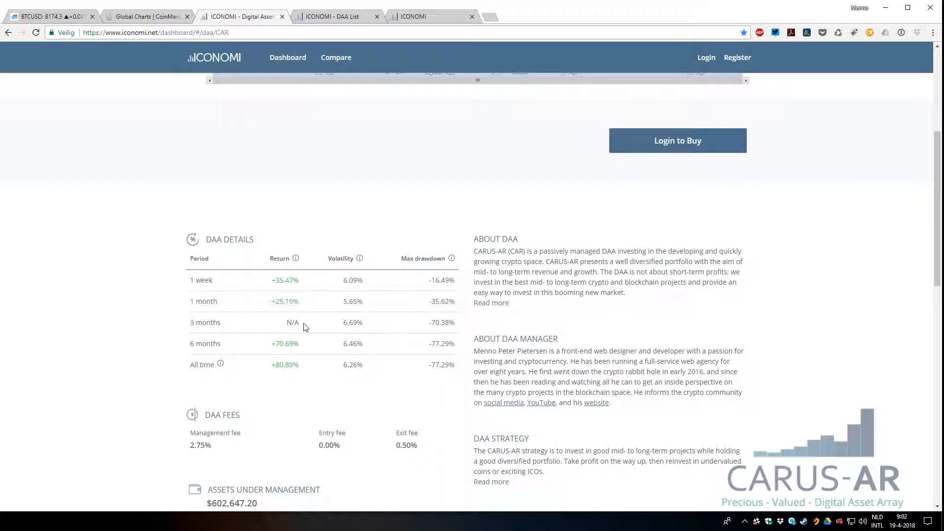
mouse_move(293, 322)
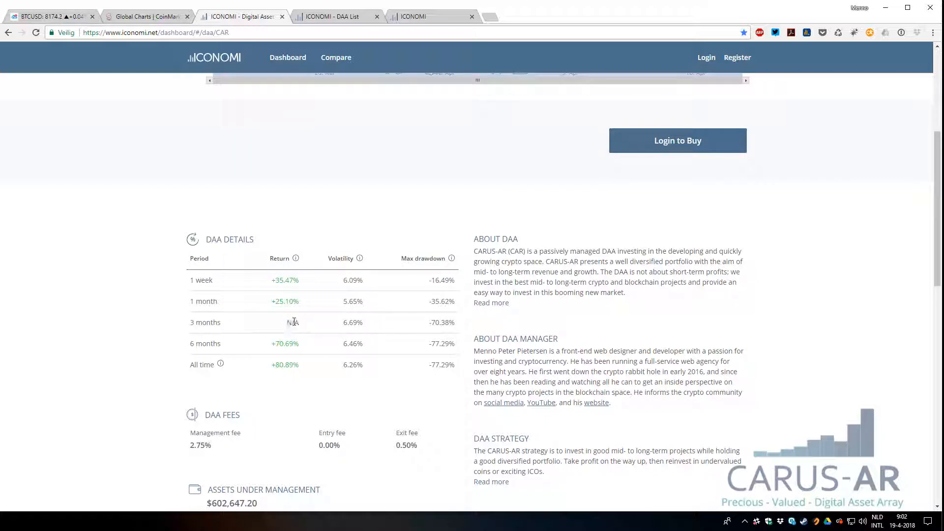
mouse_move(215, 377)
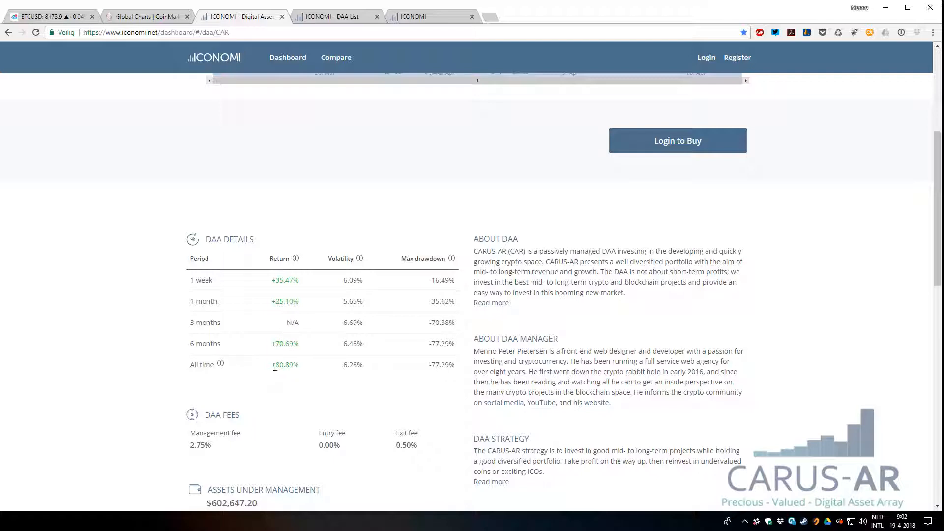
mouse_move(302, 344)
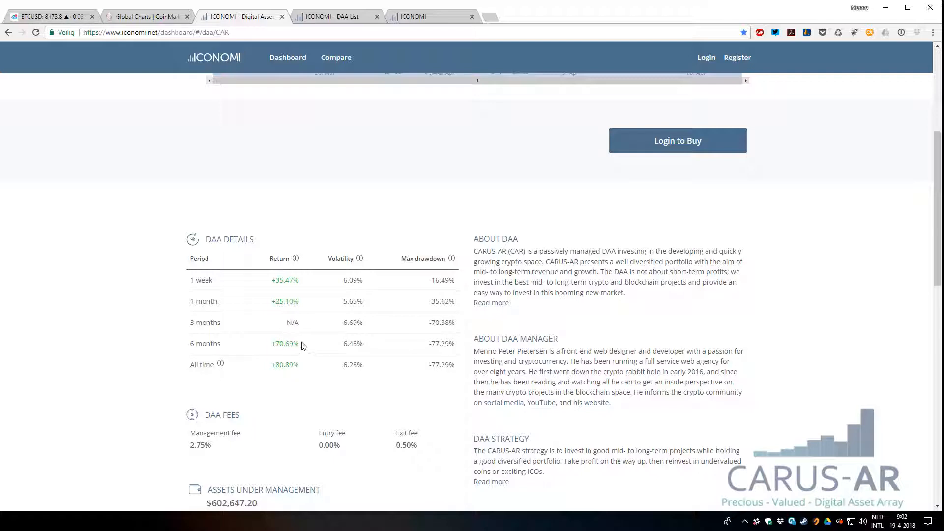
mouse_move(250, 353)
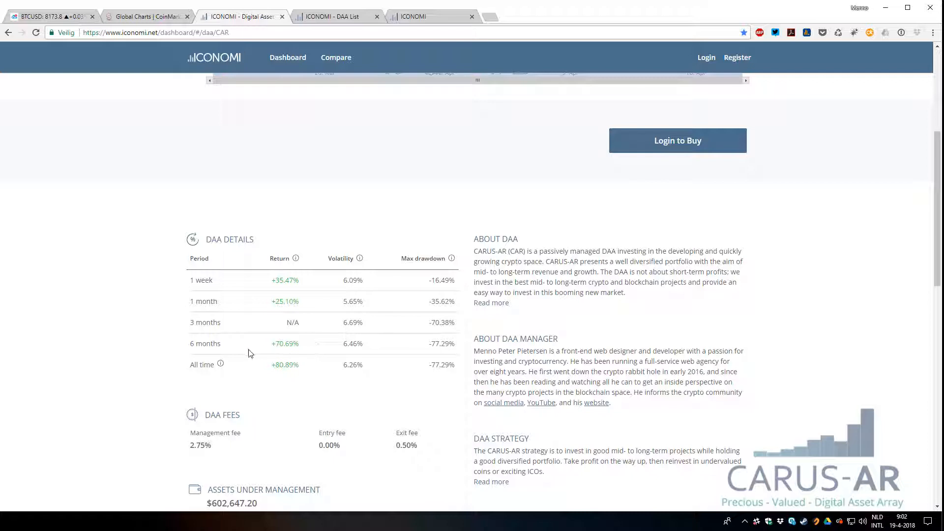
mouse_move(274, 301)
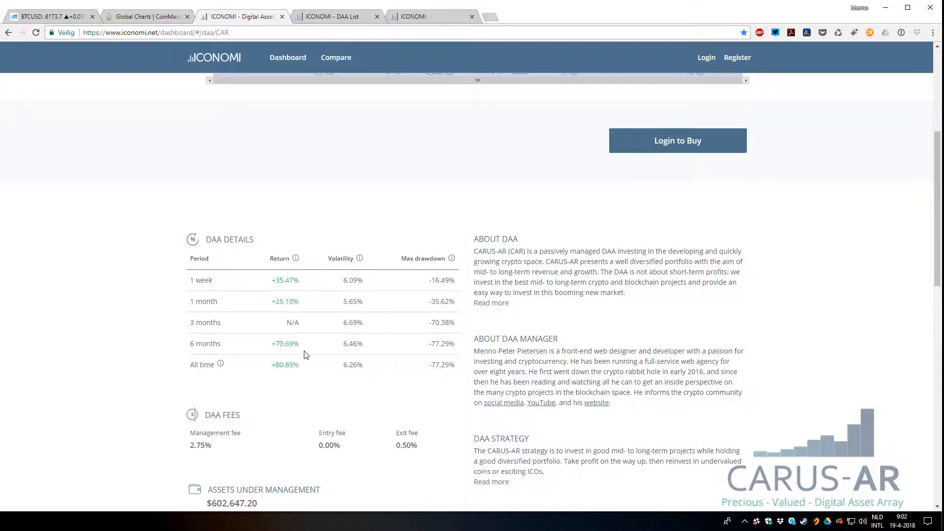
scroll(down, 3)
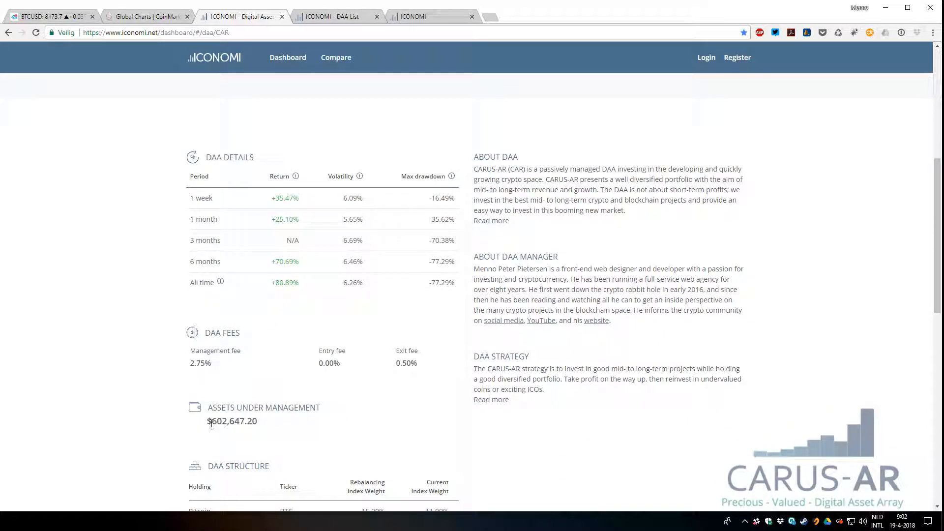
double_click(234, 420)
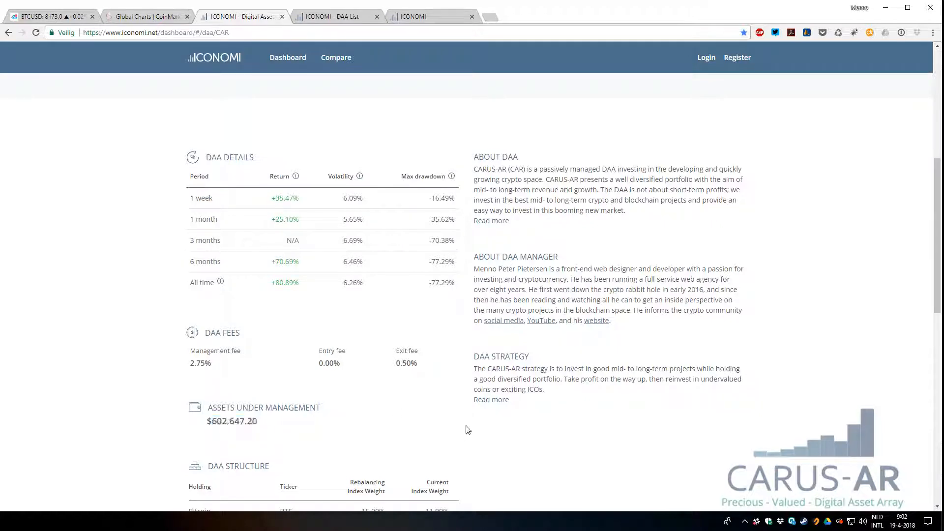
scroll(up, 3)
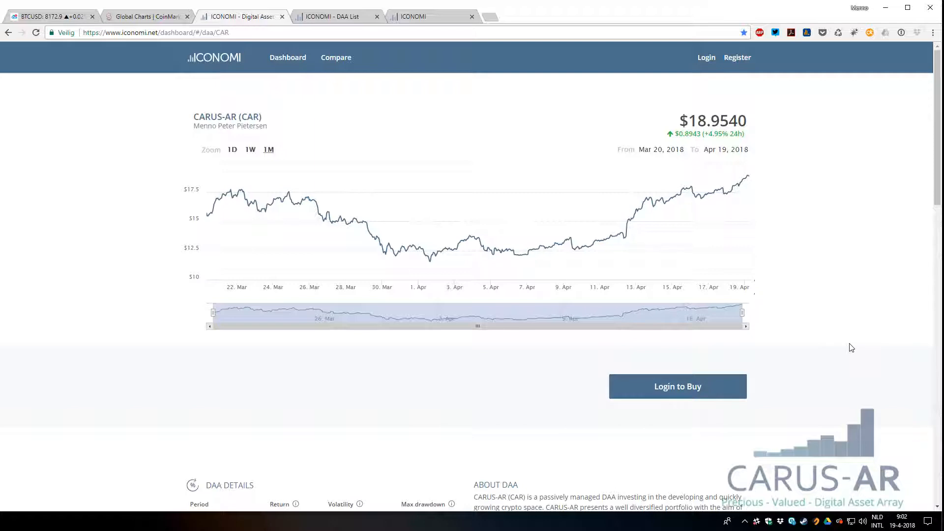
mouse_move(672, 198)
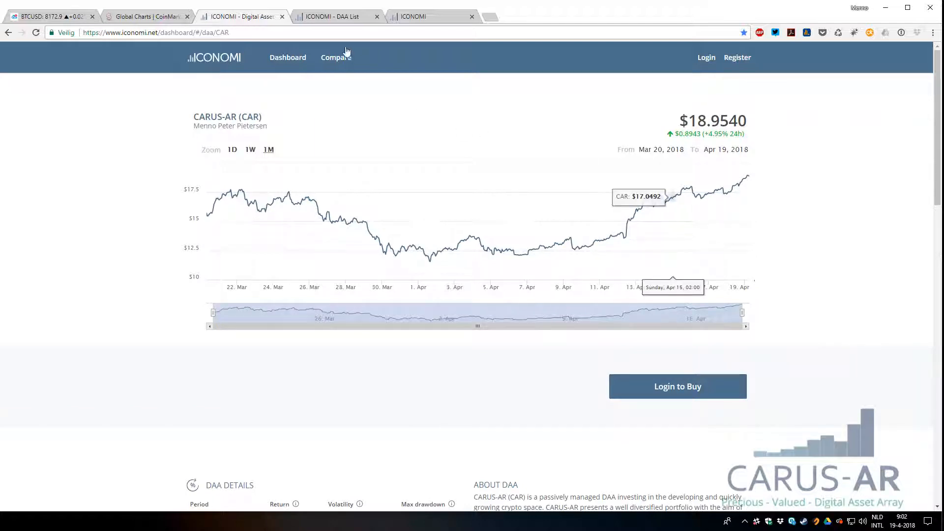
click(335, 16)
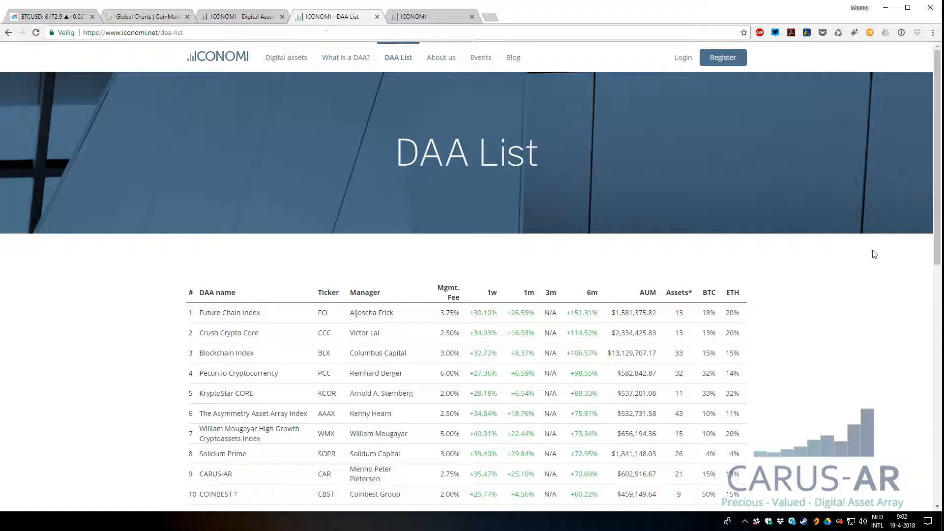
mouse_move(347, 57)
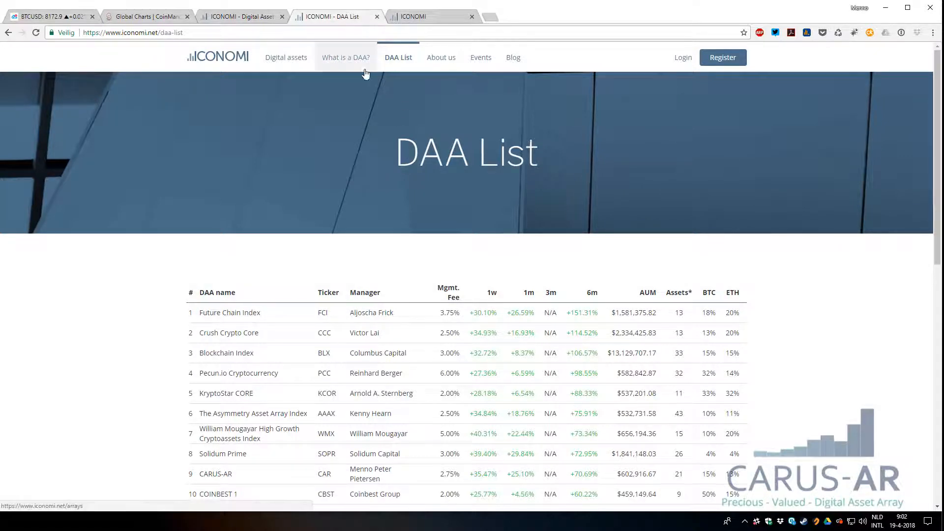
mouse_move(126, 442)
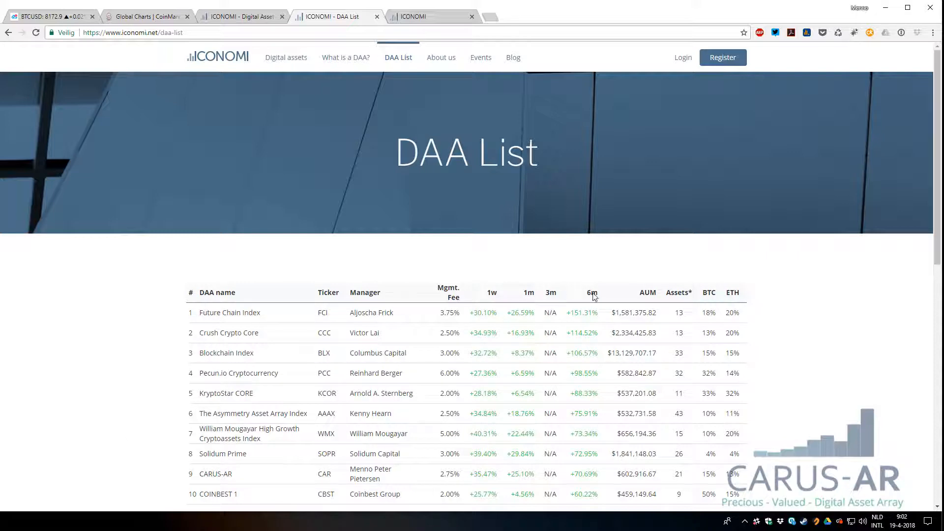
mouse_move(228, 482)
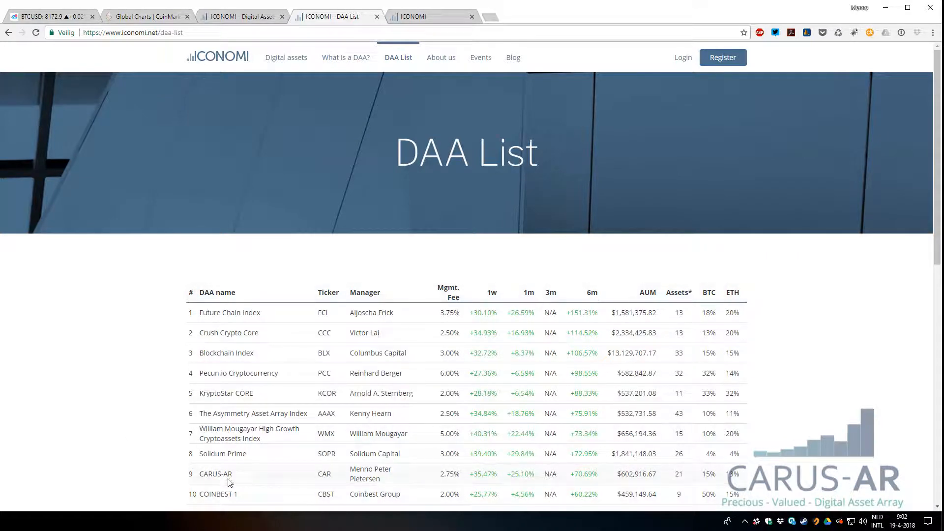
scroll(down, 3)
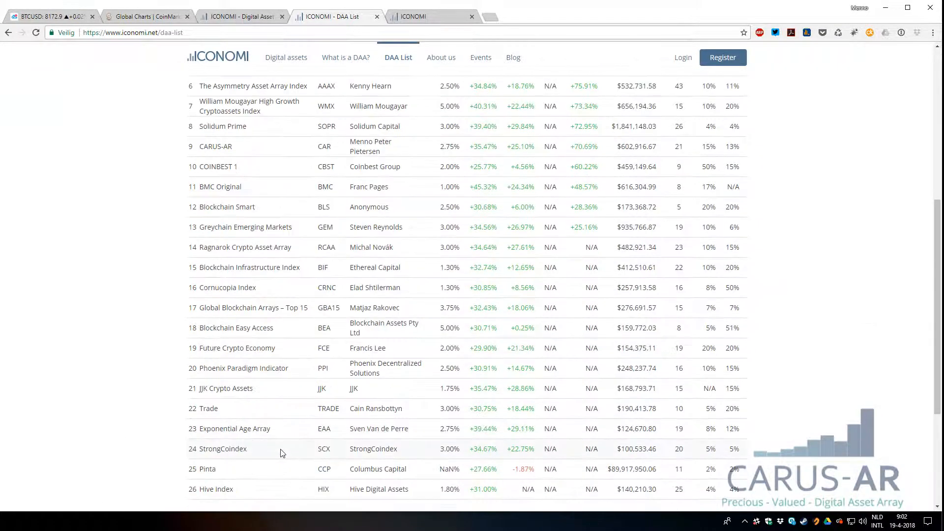
scroll(down, 3)
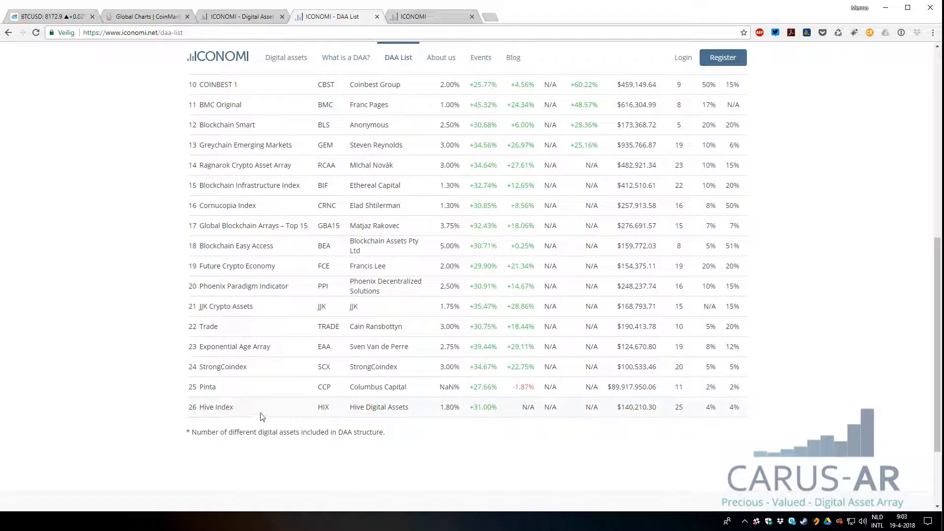
scroll(up, 3)
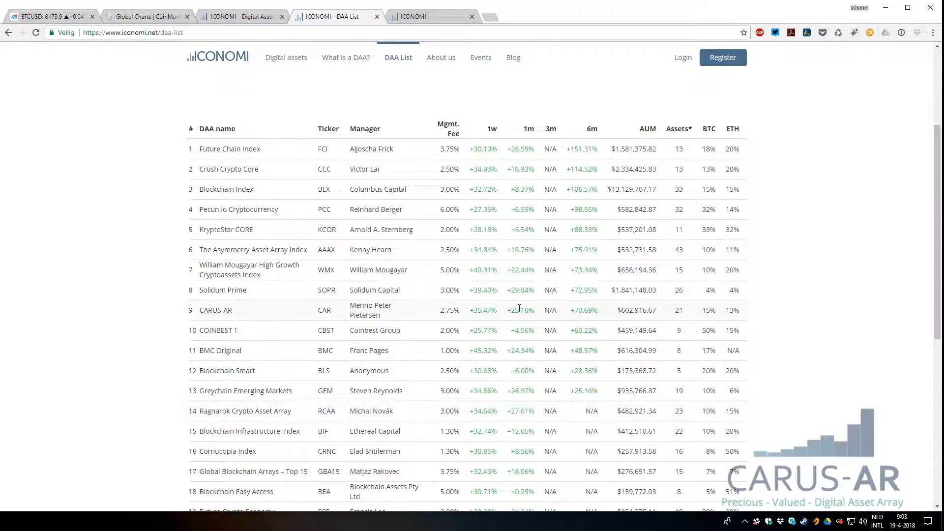
mouse_move(595, 306)
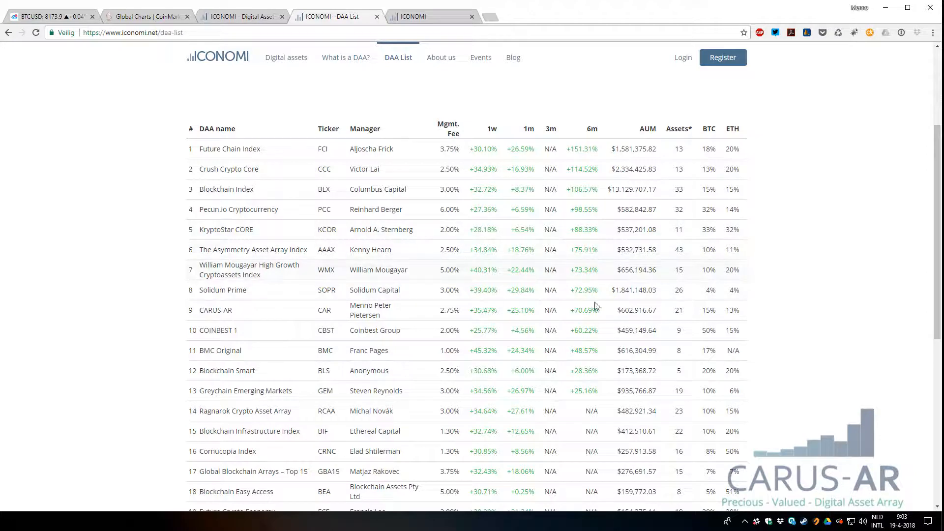
mouse_move(587, 241)
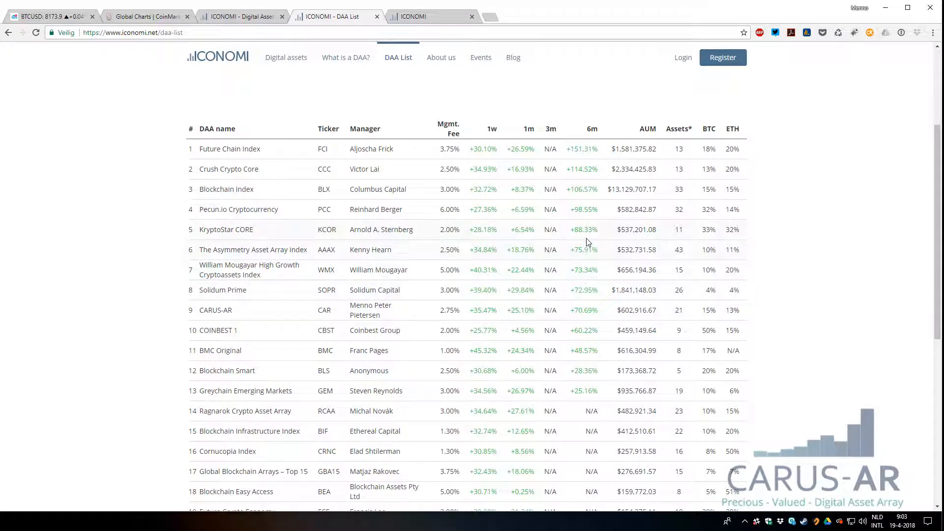
mouse_move(587, 312)
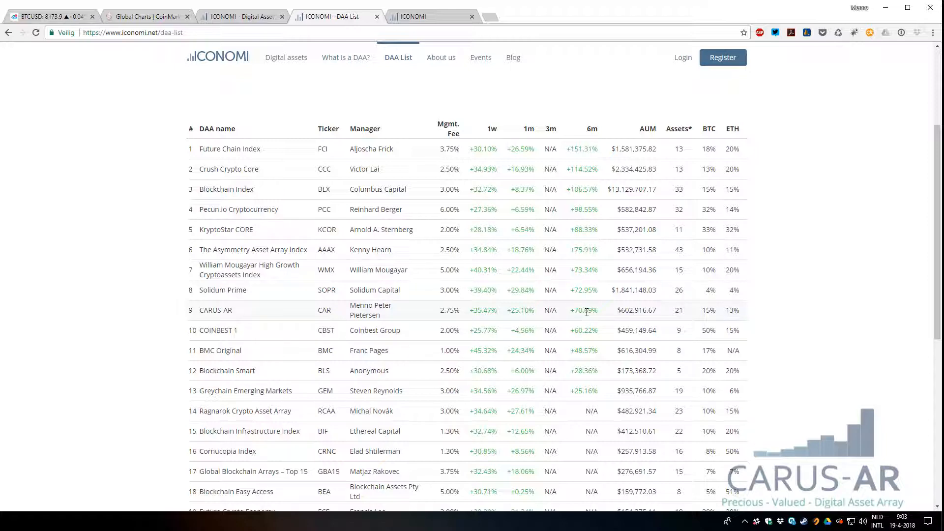
mouse_move(468, 227)
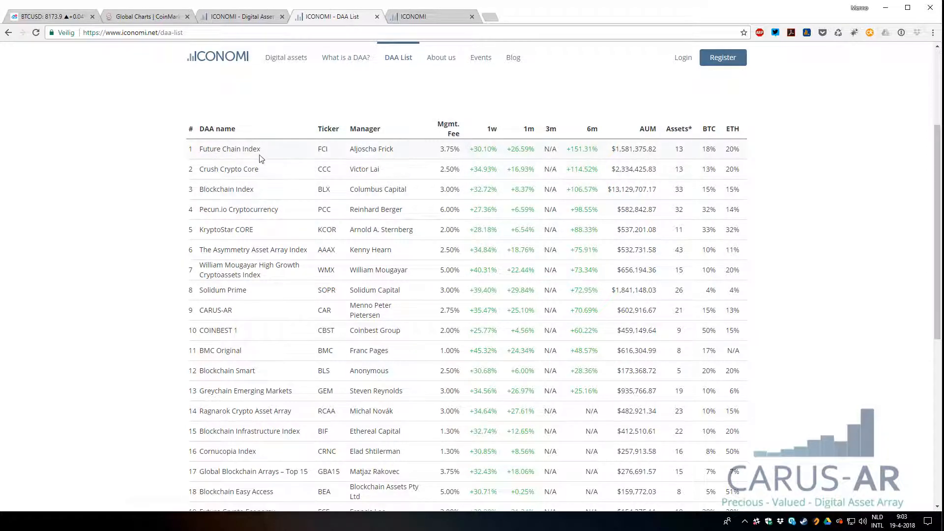
mouse_move(373, 192)
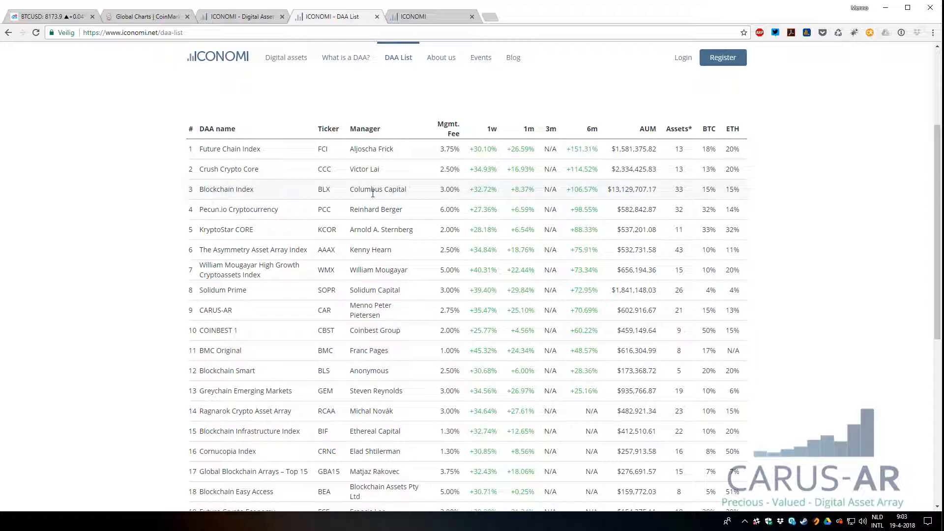
mouse_move(201, 220)
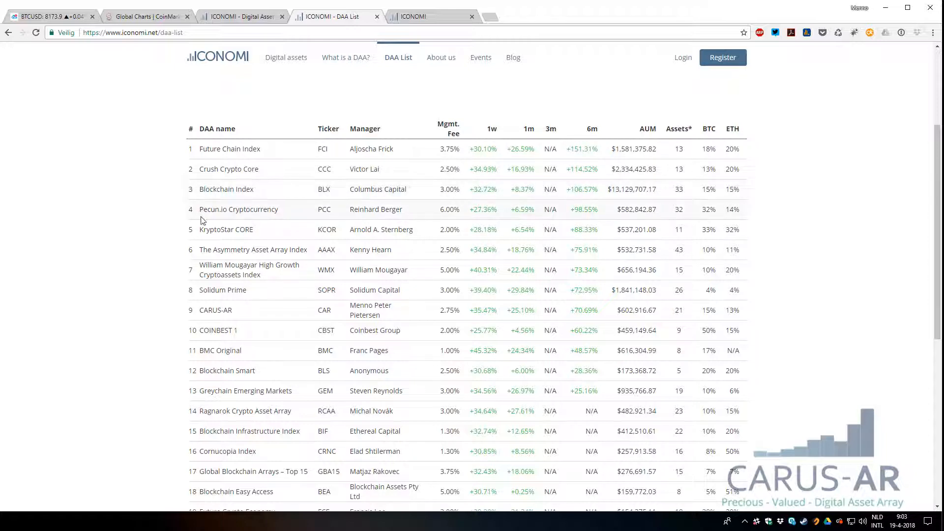
mouse_move(587, 212)
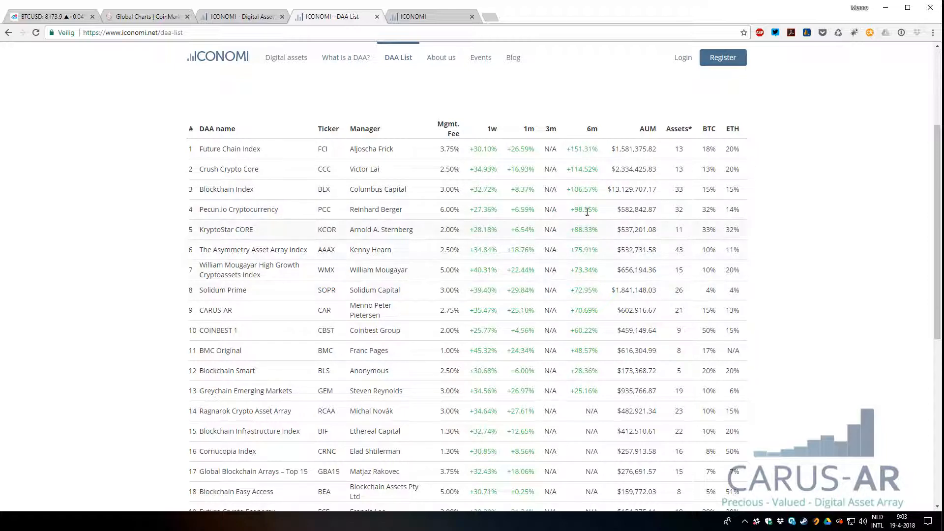
mouse_move(629, 149)
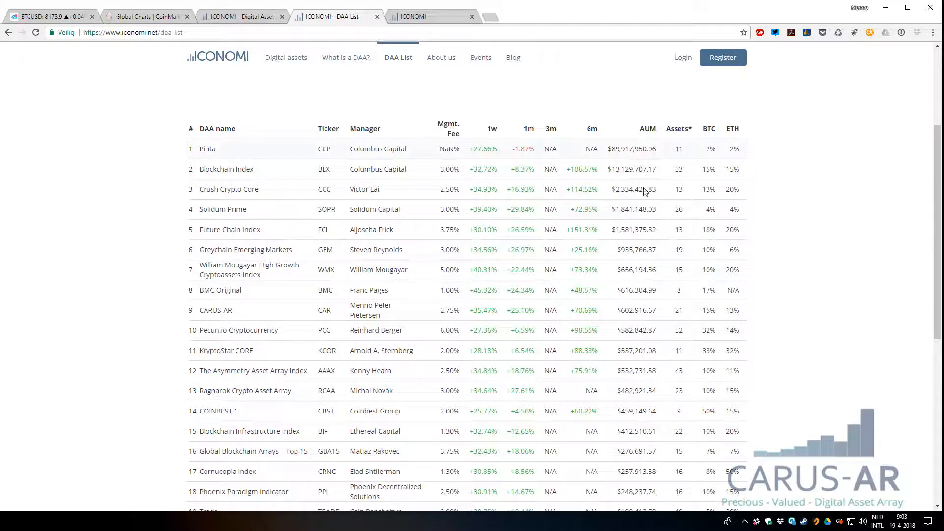
mouse_move(620, 308)
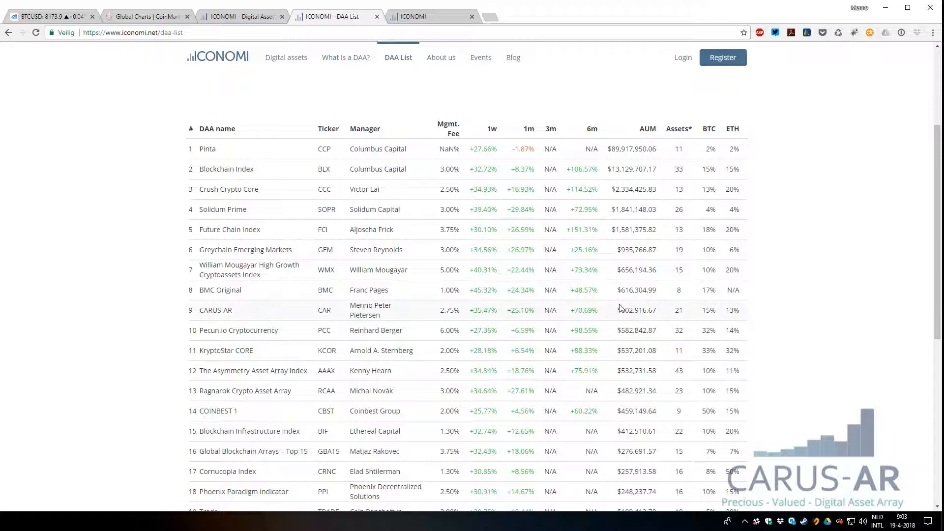
mouse_move(461, 330)
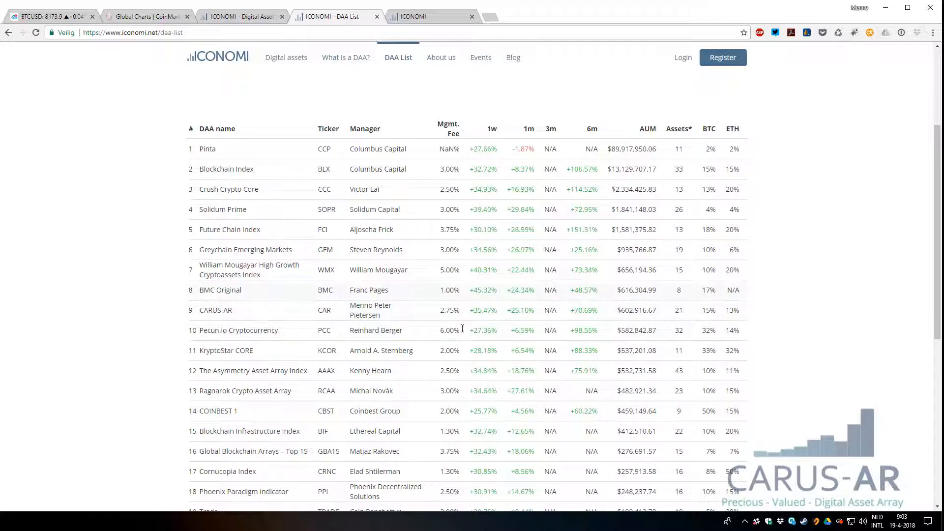
mouse_move(271, 318)
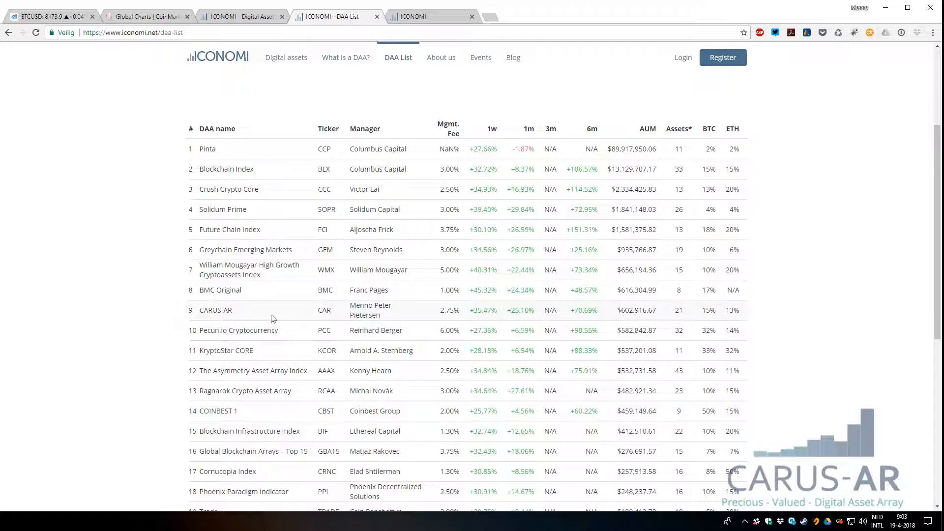
mouse_move(392, 315)
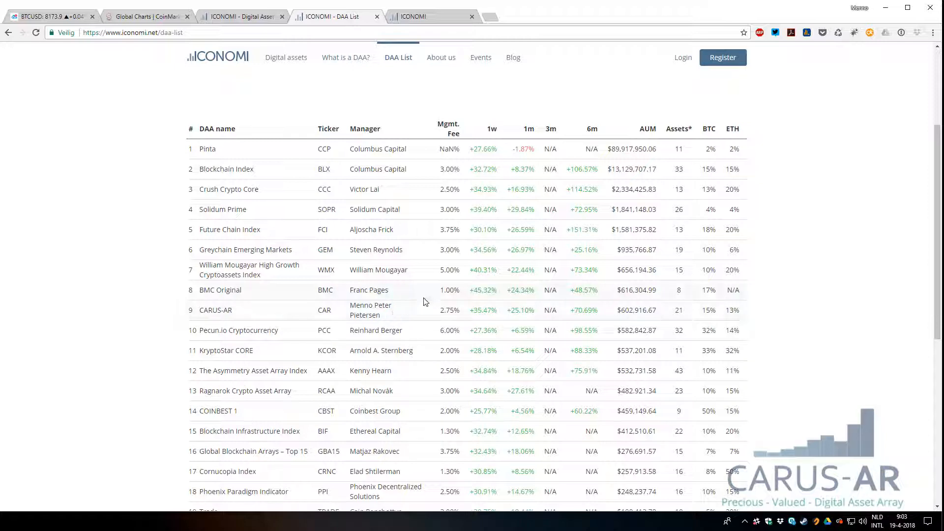
- Scroll the DAA List to the top and switch to the Amsterdam event tab
scroll(up, 3)
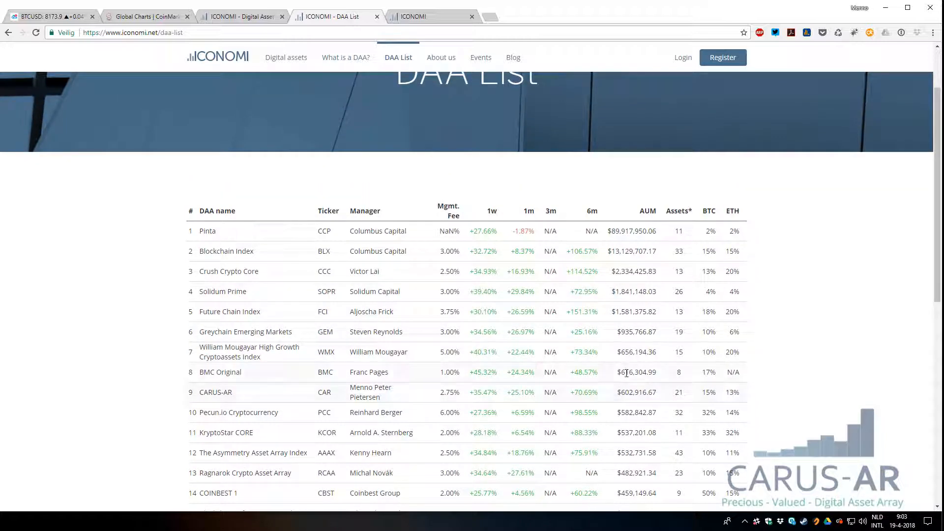
scroll(up, 3)
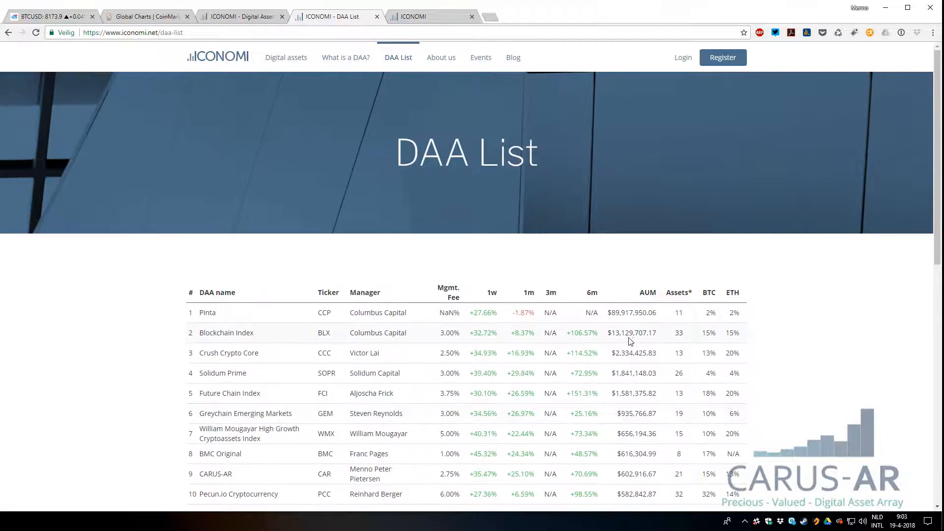
click(480, 57)
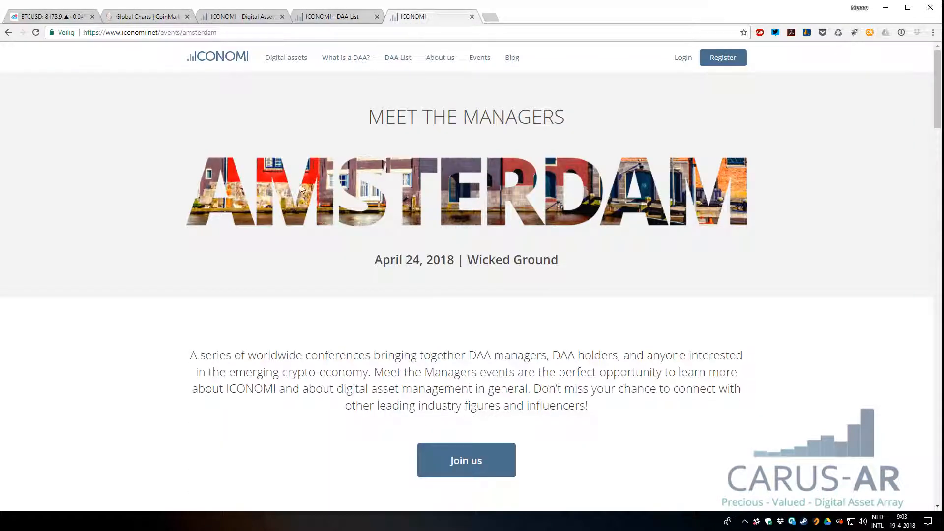
mouse_move(184, 171)
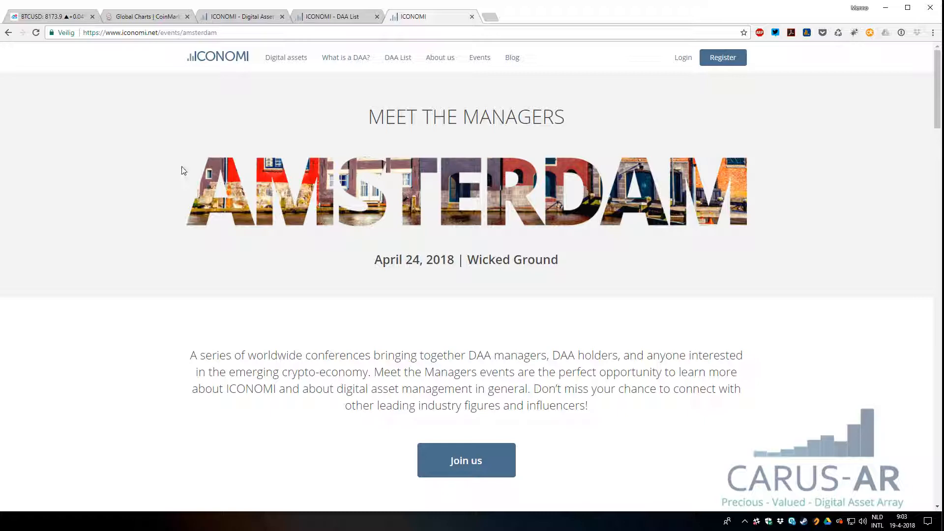
mouse_move(150, 156)
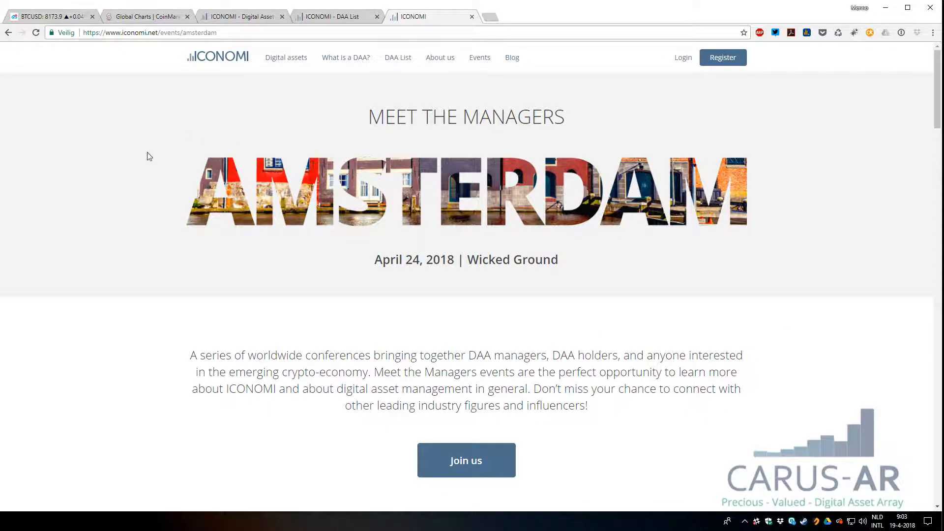
mouse_move(138, 185)
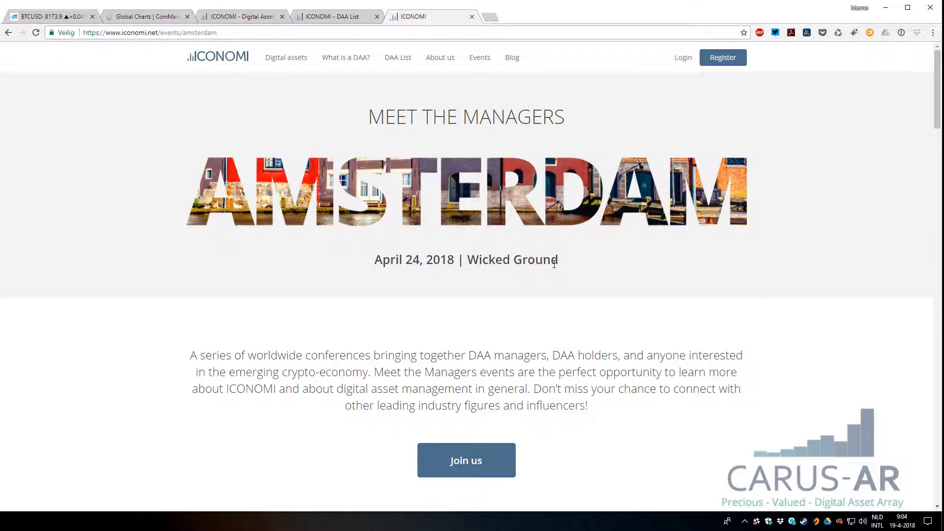
scroll(down, 3)
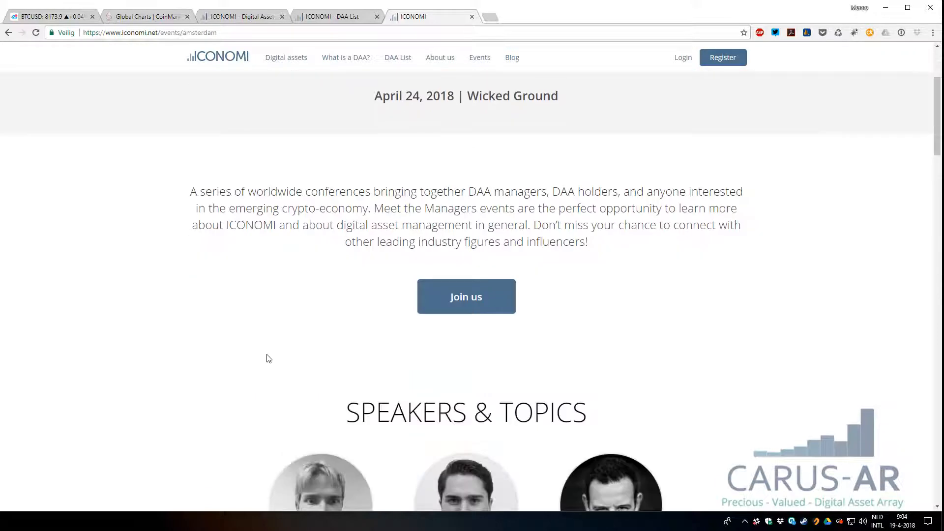
scroll(down, 3)
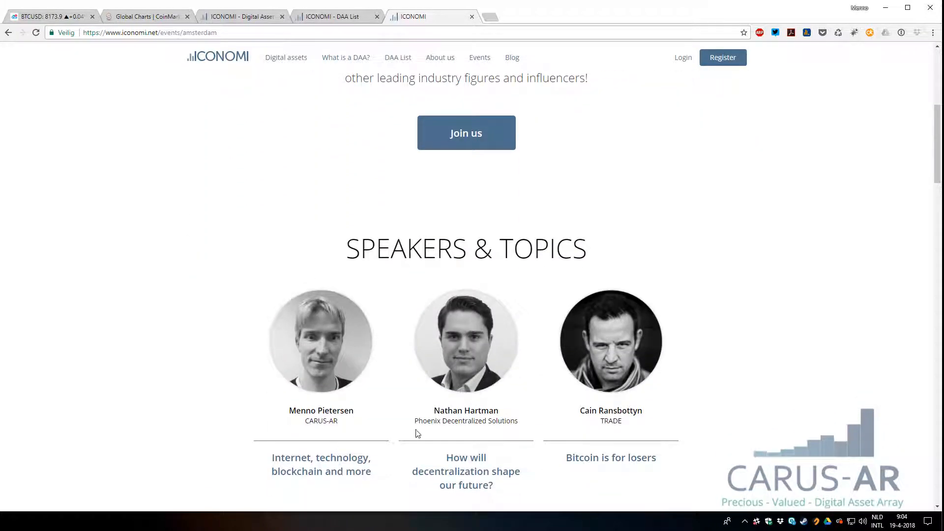
mouse_move(460, 421)
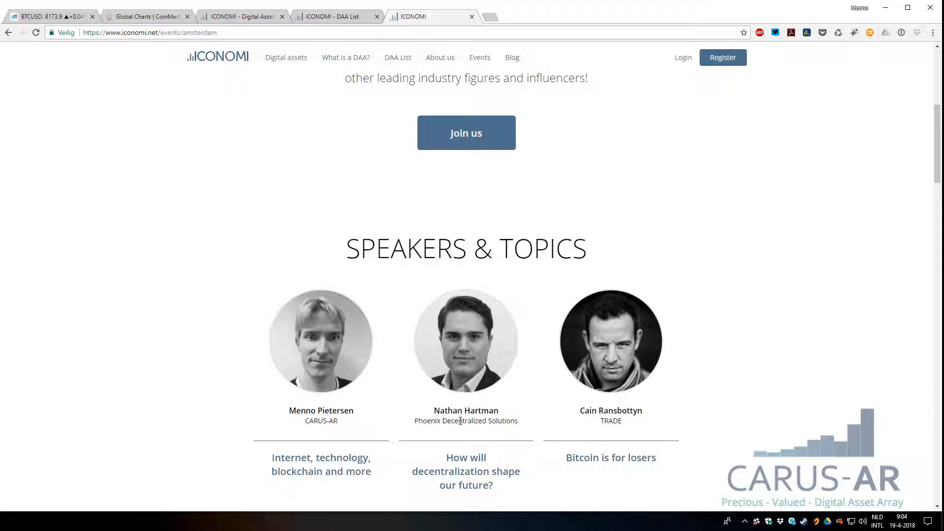
mouse_move(770, 426)
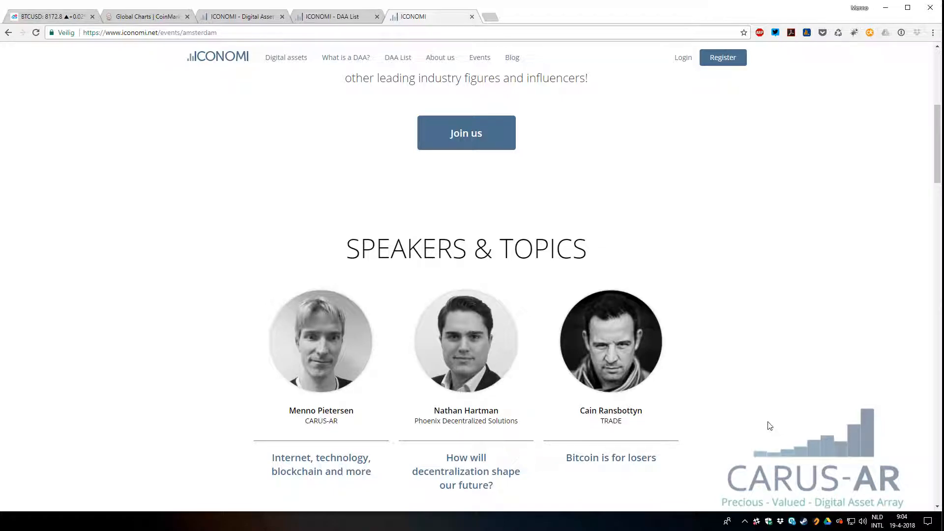
scroll(down, 3)
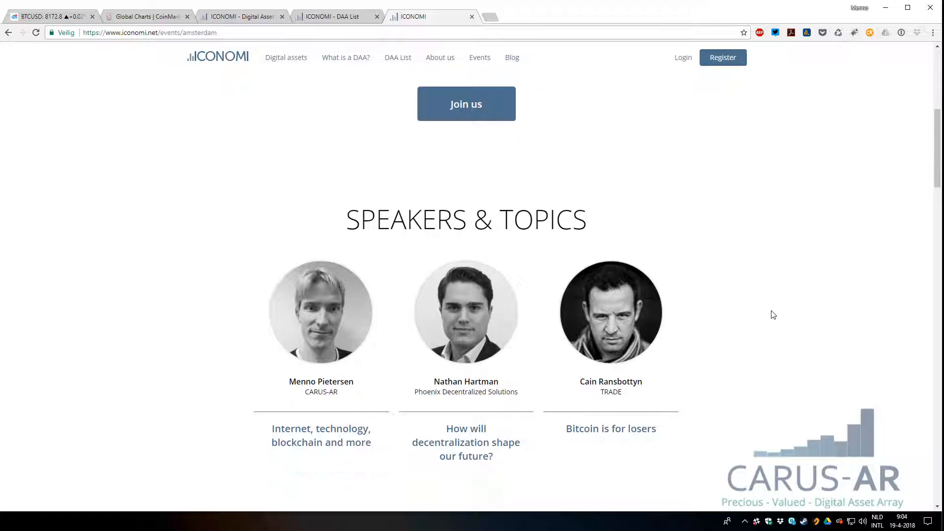
scroll(down, 3)
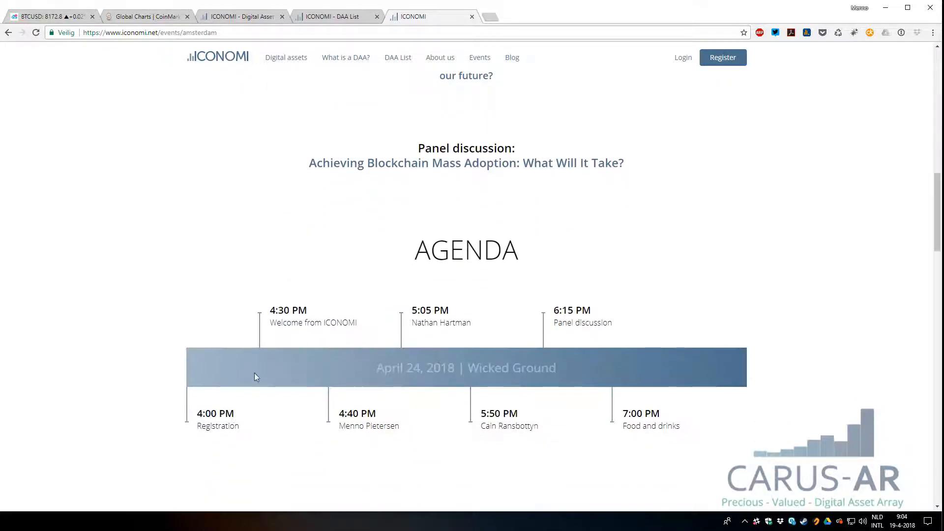
scroll(up, 3)
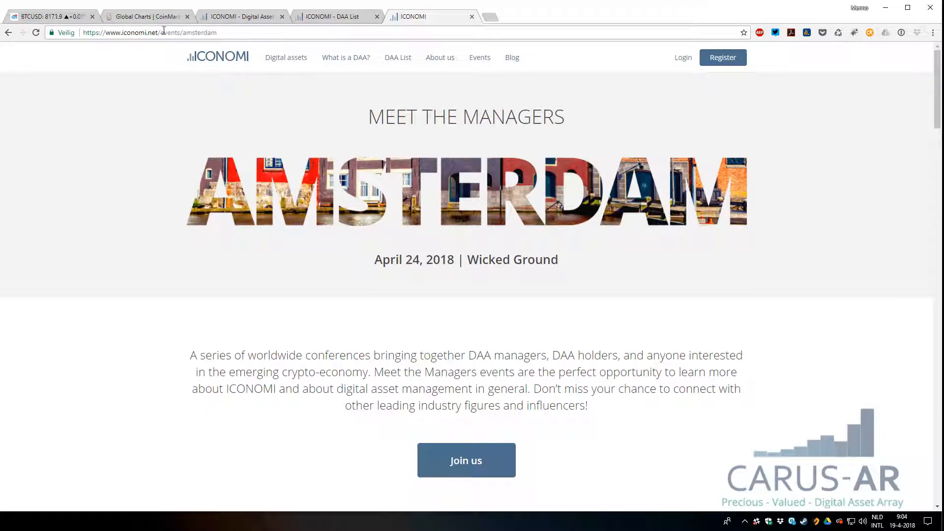
mouse_move(430, 215)
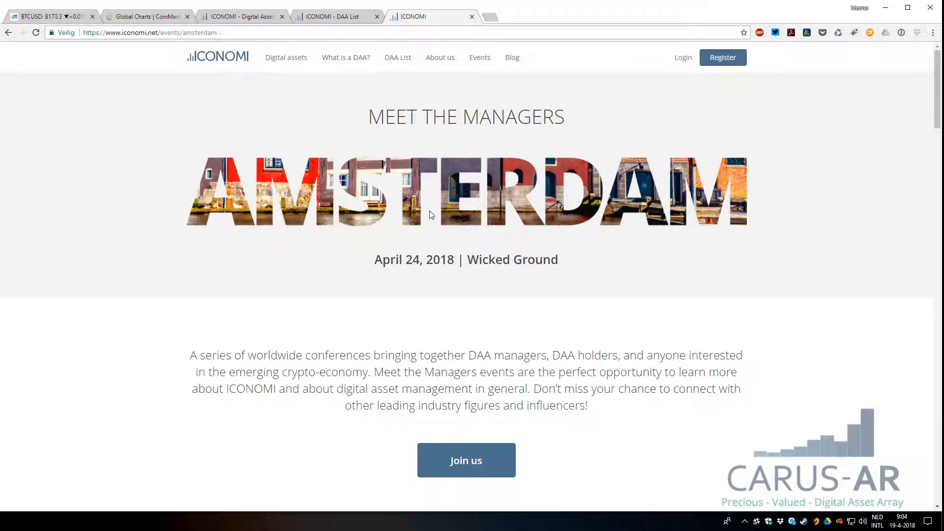
mouse_move(480, 19)
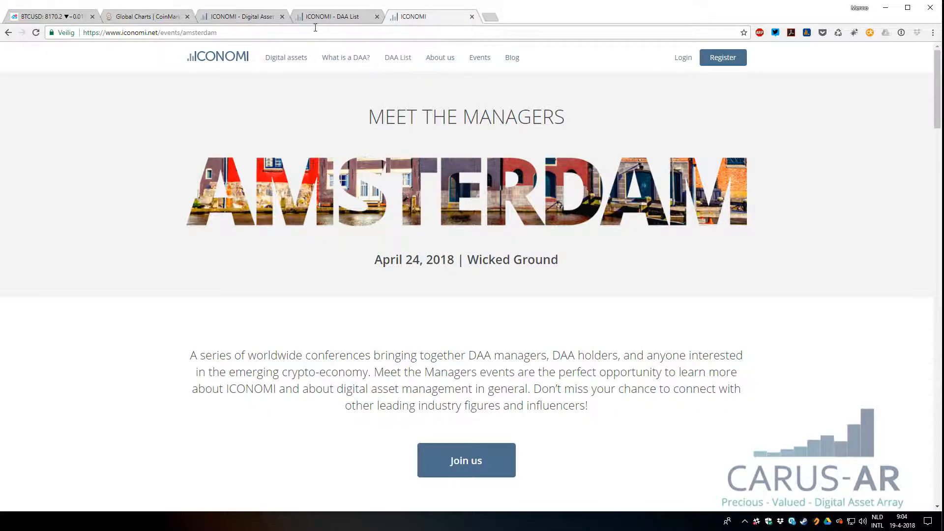
click(398, 57)
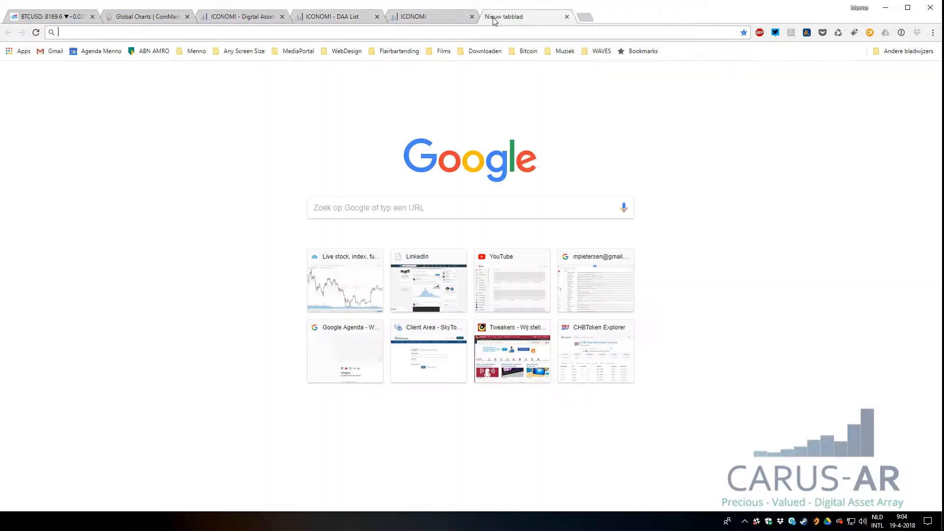
- Go to carus-ar.com and open its 'Price history' page
text(carus-ar.com)
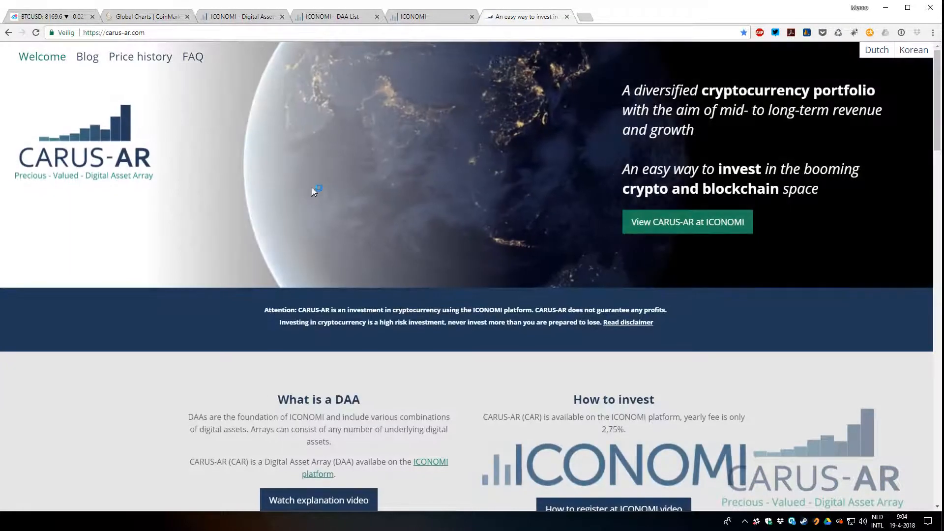
click(140, 57)
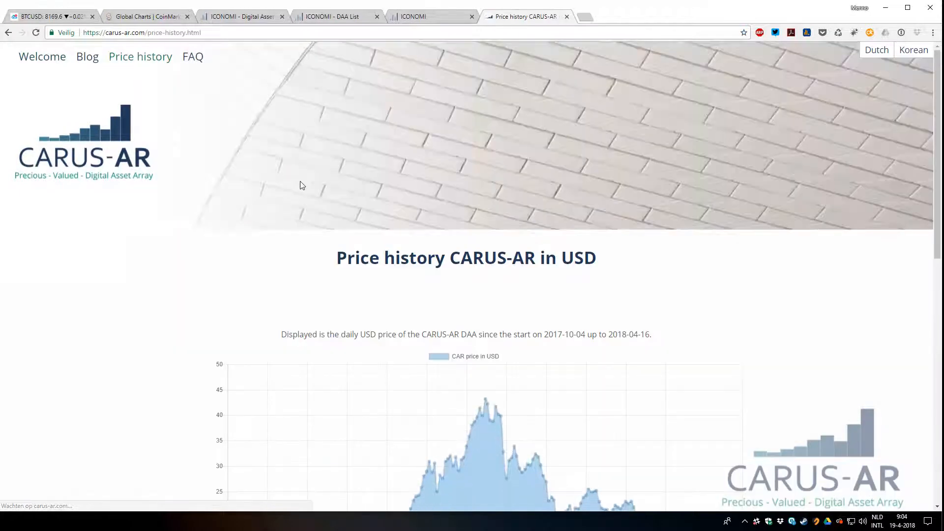
- Scroll down to the daily USD price chart, then return to the 'Welcome' page
scroll(down, 3)
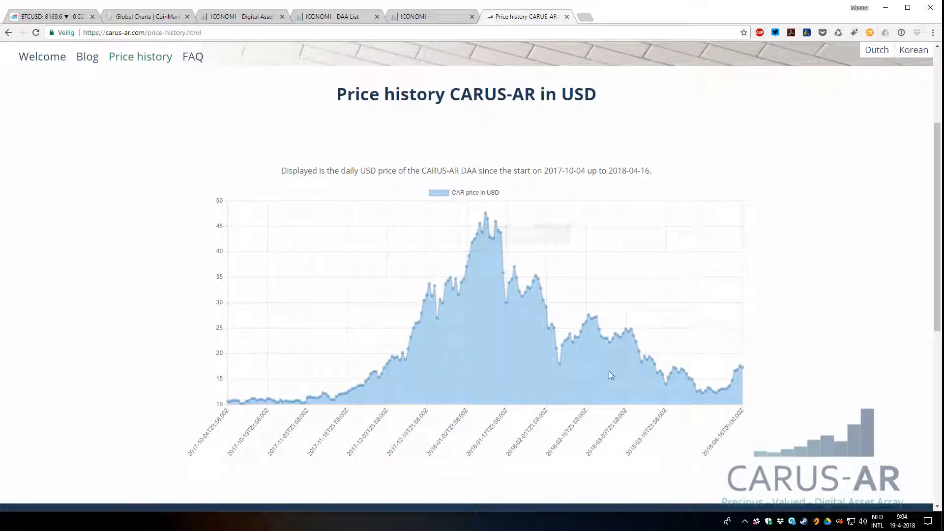
mouse_move(279, 405)
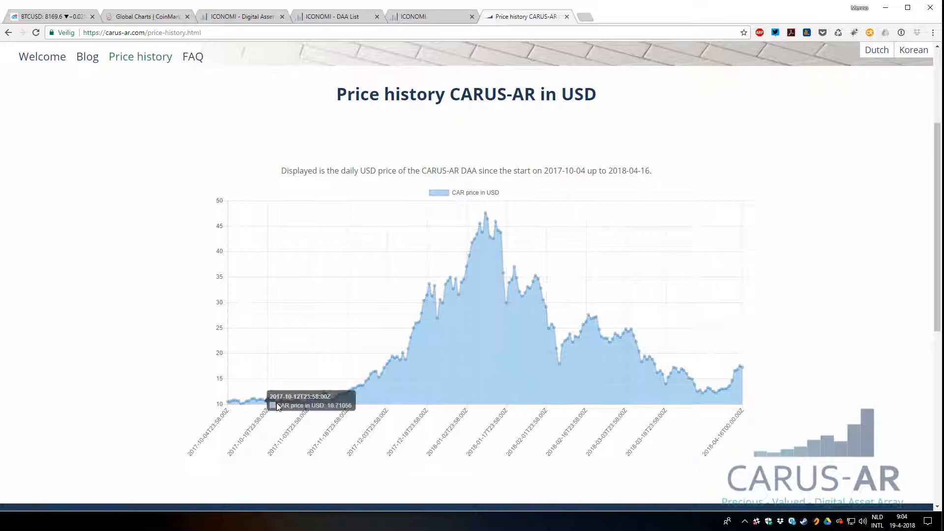
mouse_move(751, 363)
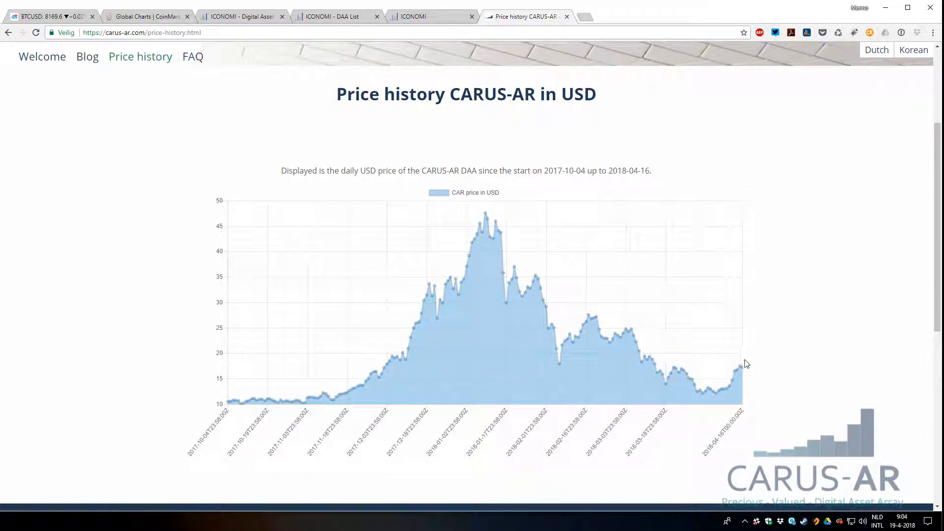
mouse_move(735, 364)
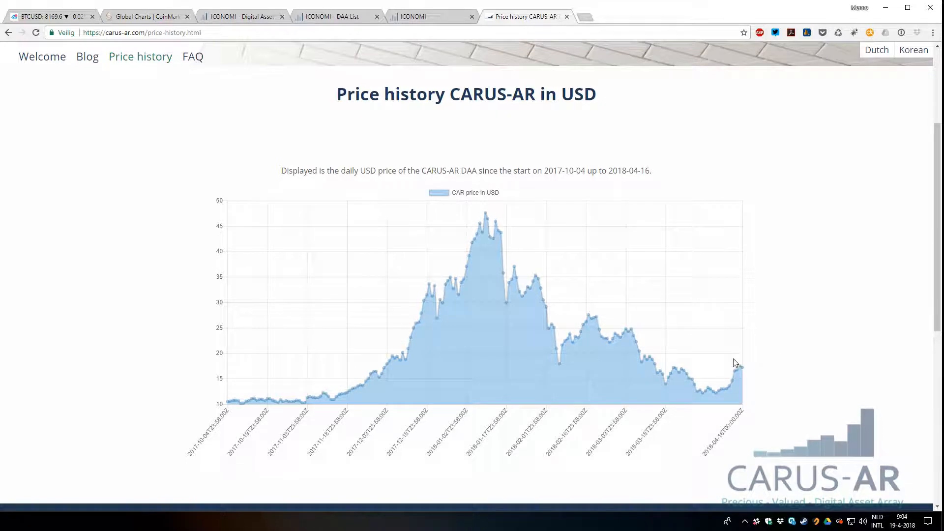
click(42, 56)
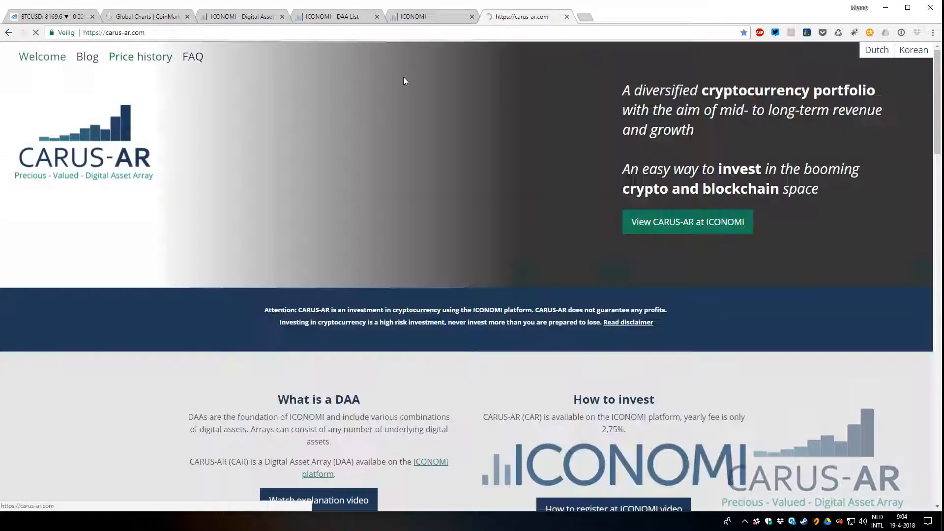